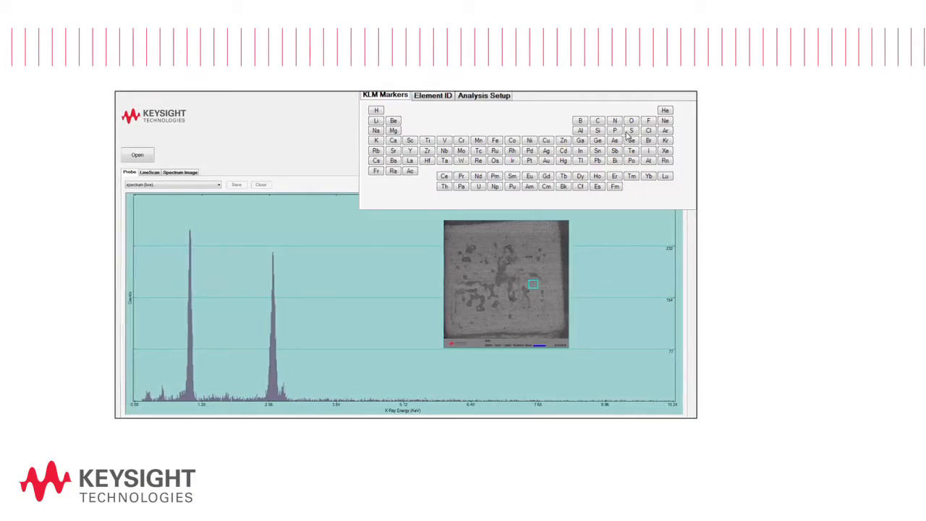
# Return from the EDS preview to the SEM control window with the live BSE image and Zoom panel.
pyautogui.click(640, 130)
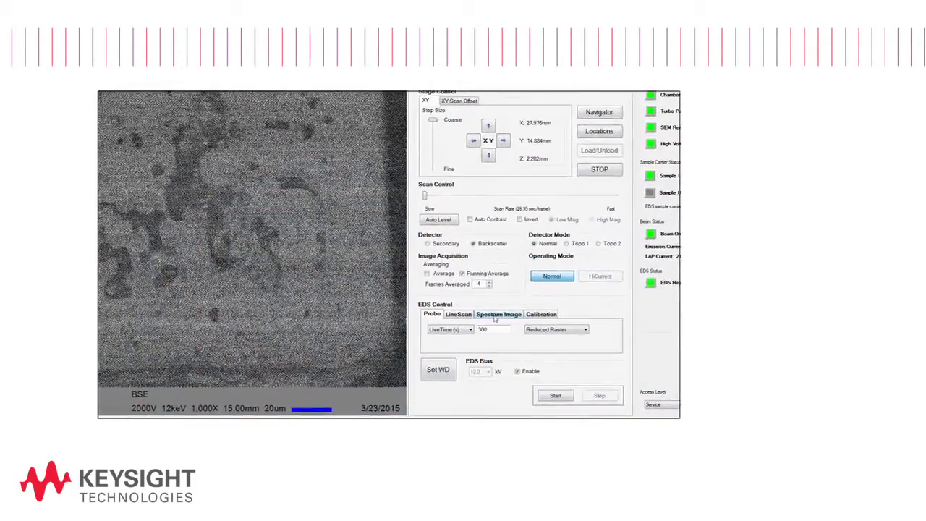
pyautogui.click(498, 314)
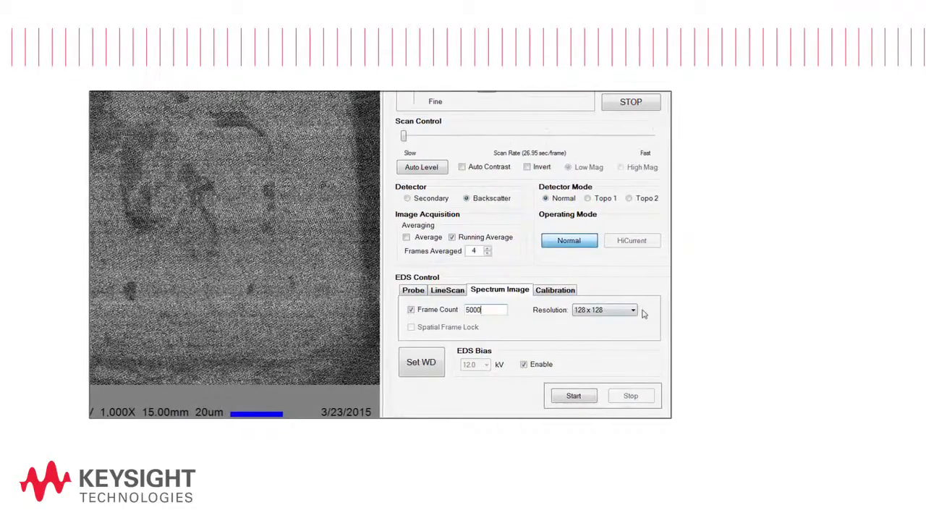
pyautogui.click(573, 397)
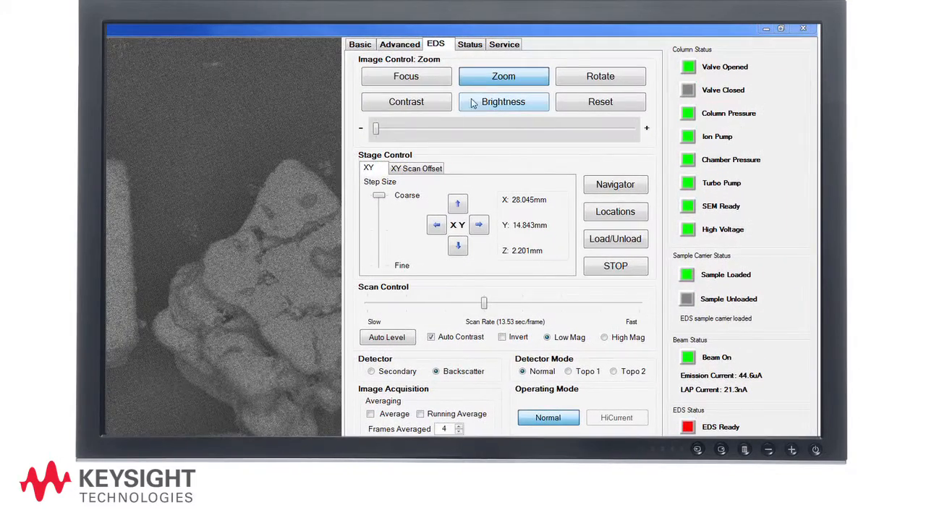
# Enter a field of view of 204.8 µm in the FOV dialog, giving a 1,000× backscatter image.
pyautogui.click(503, 76)
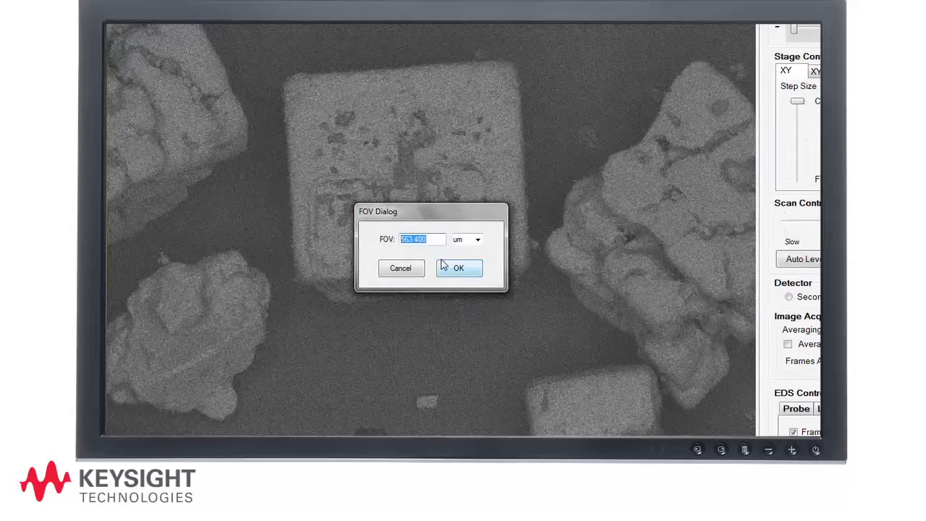
pyautogui.write('2')
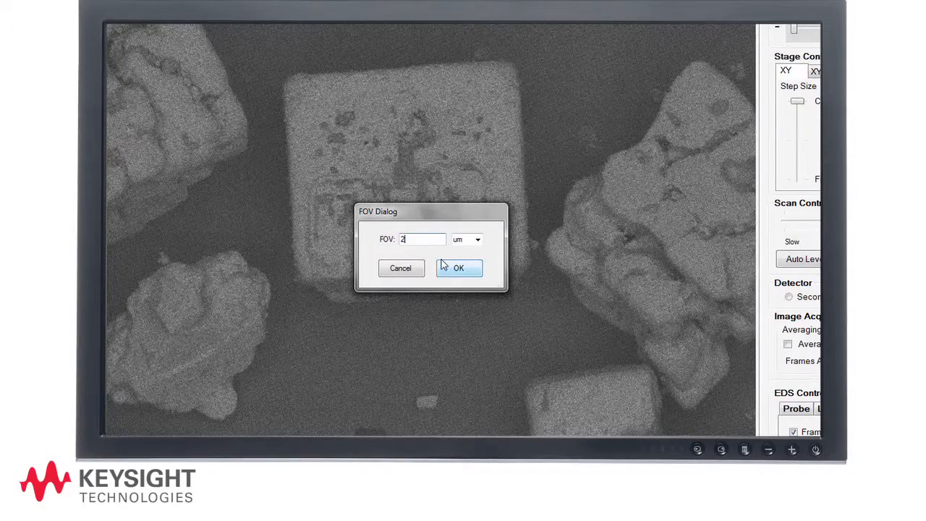
pyautogui.write('204.8')
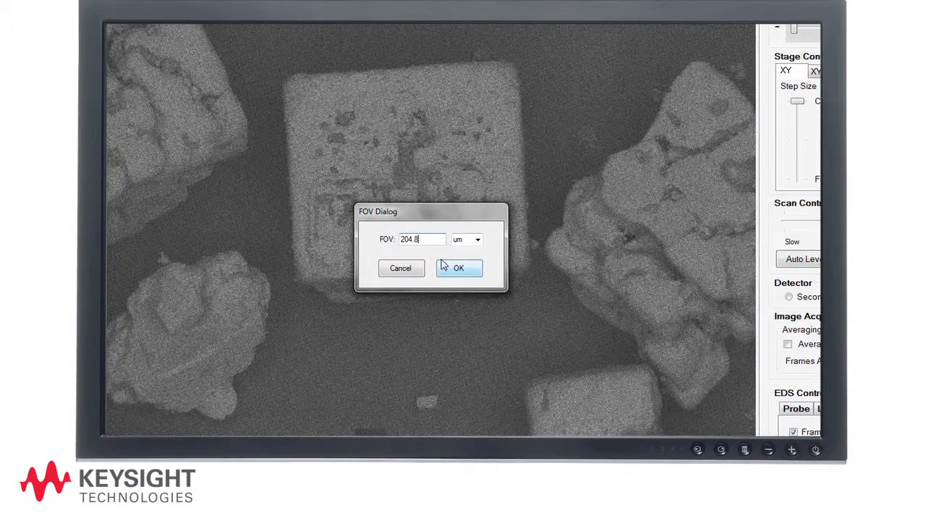
pyautogui.click(457, 268)
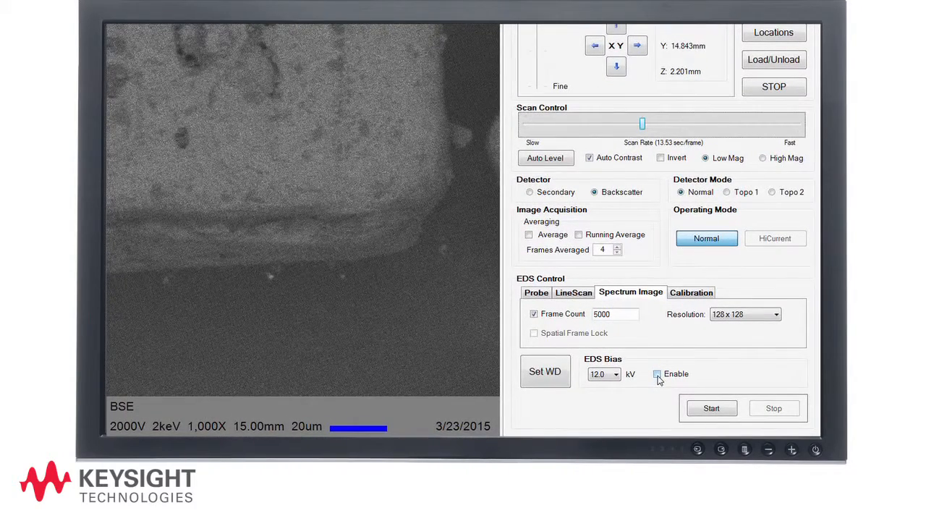
# Enable the EDS bias voltage with the beam at 12 keV.
pyautogui.click(546, 370)
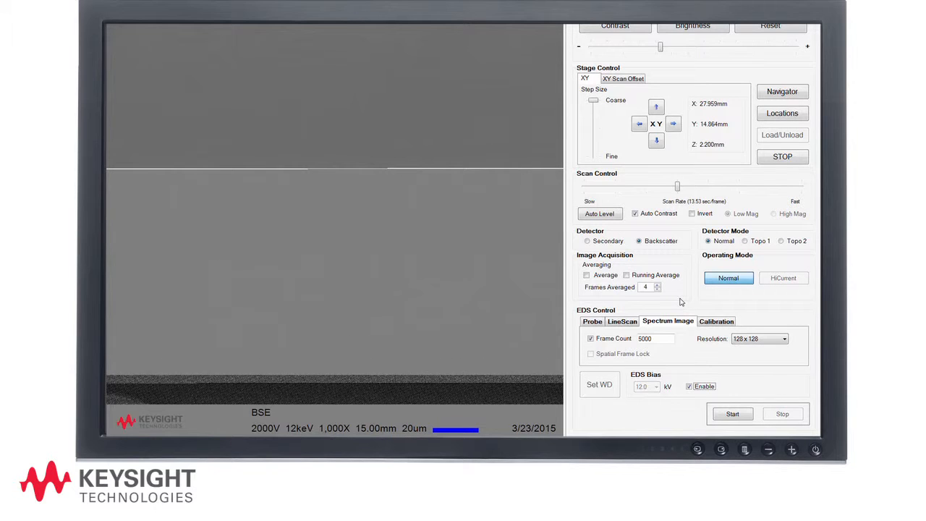
# Turn on frame averaging and step through the Probe, LineScan and Spectrum Image acquisition settings.
pyautogui.click(591, 321)
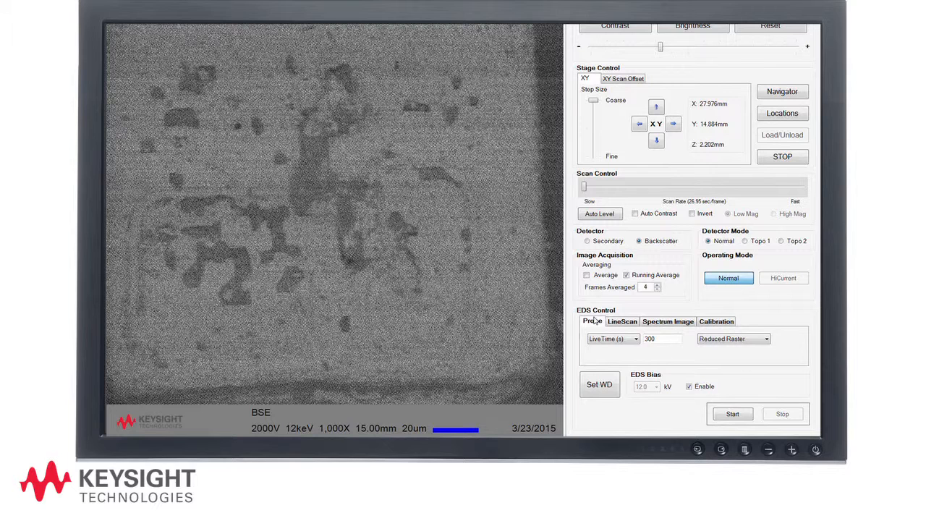
pyautogui.click(622, 322)
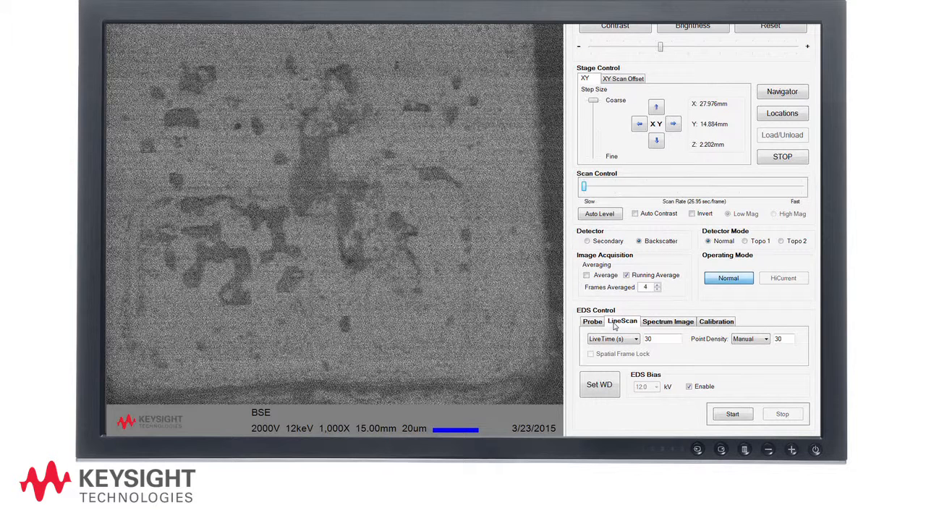
pyautogui.click(667, 321)
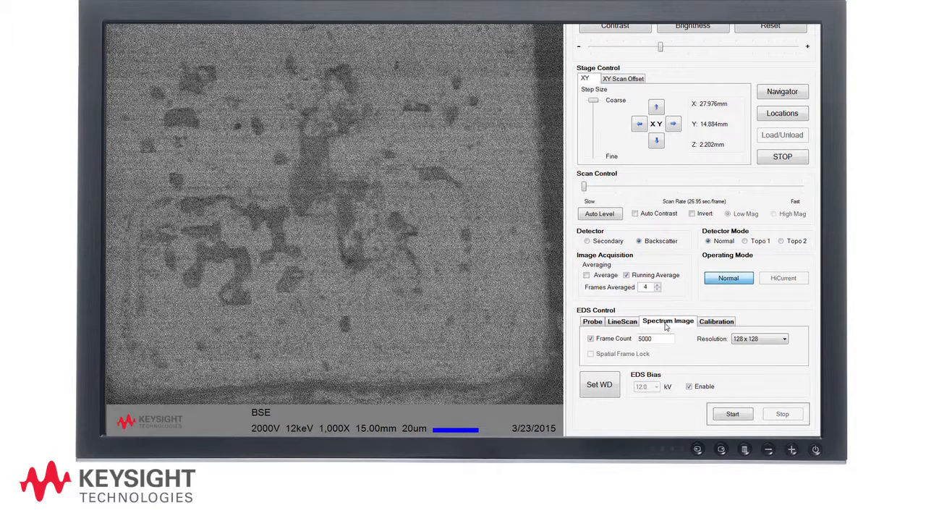
pyautogui.click(594, 321)
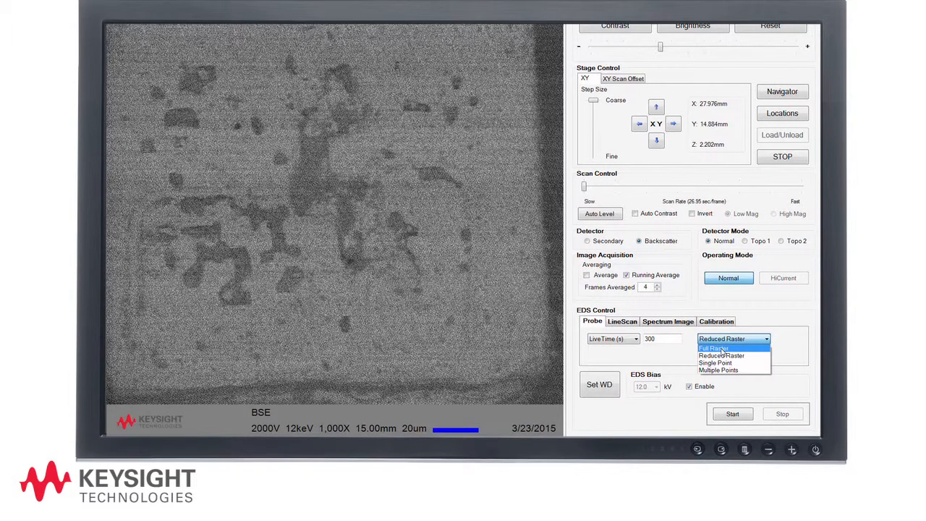
pyautogui.moveTo(721, 356)
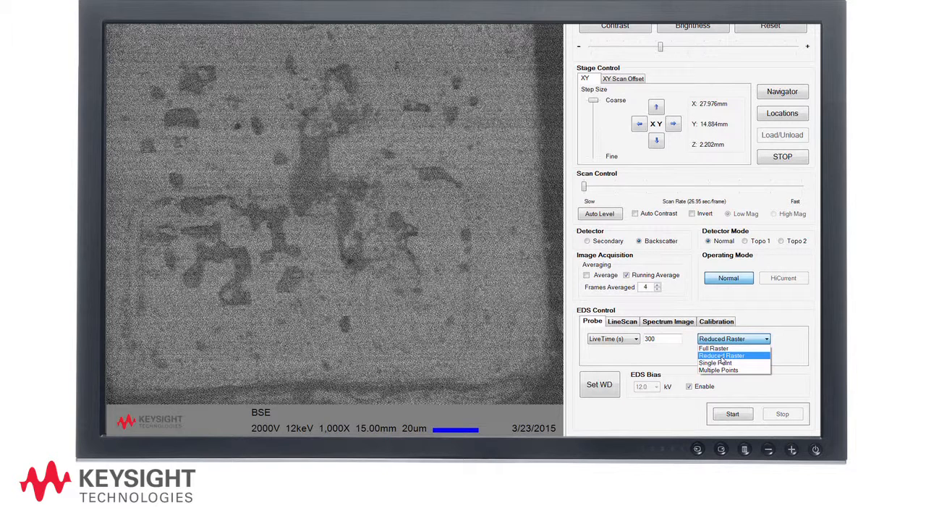
pyautogui.moveTo(715, 362)
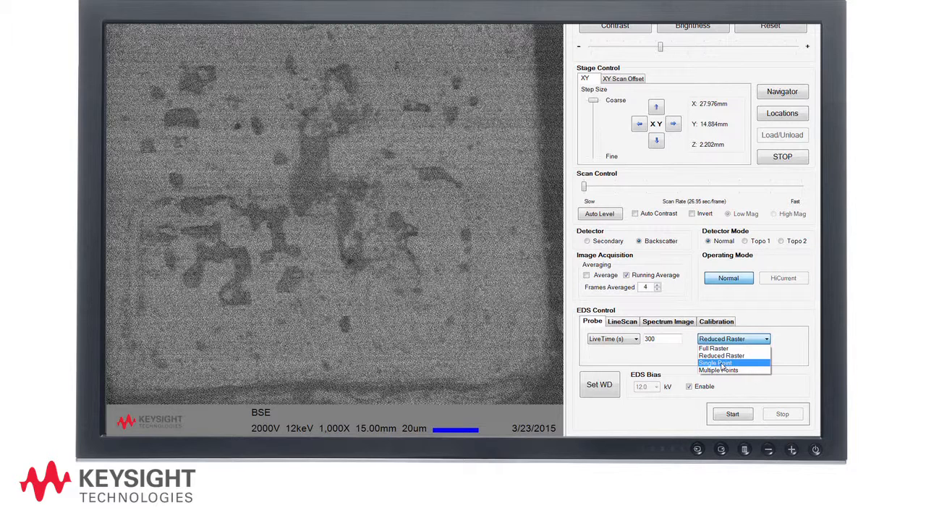
pyautogui.moveTo(718, 370)
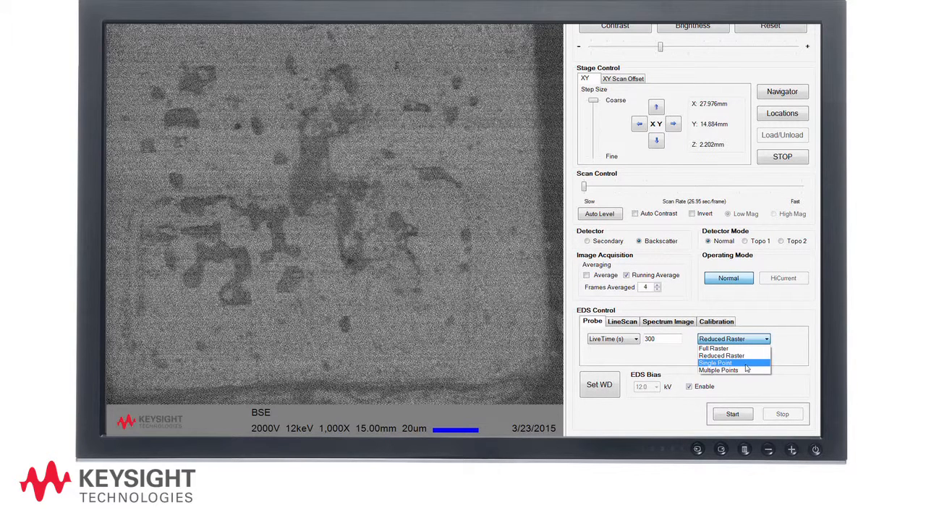
pyautogui.moveTo(731, 356)
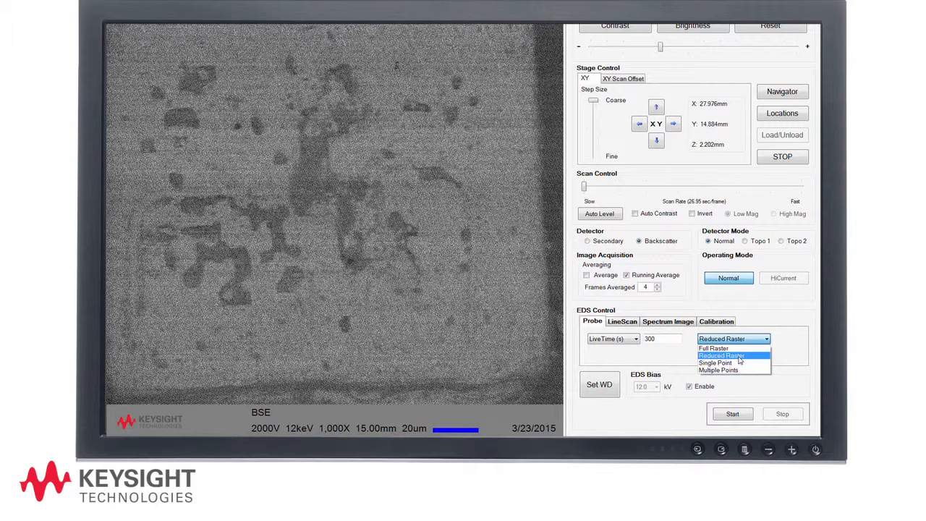
# Keep Reduced Raster with a 300 s live-time limit and outline a small analysis box on the crystal.
pyautogui.click(721, 356)
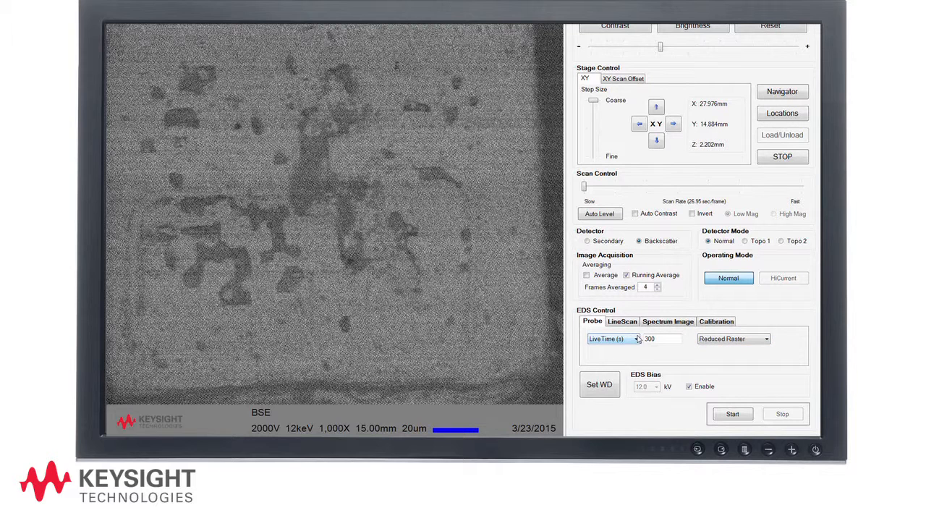
pyautogui.click(634, 339)
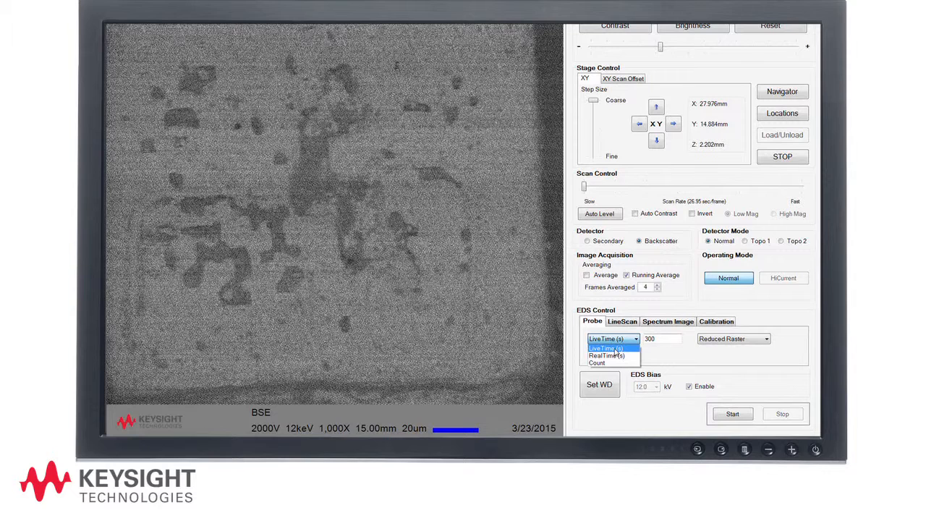
pyautogui.click(606, 347)
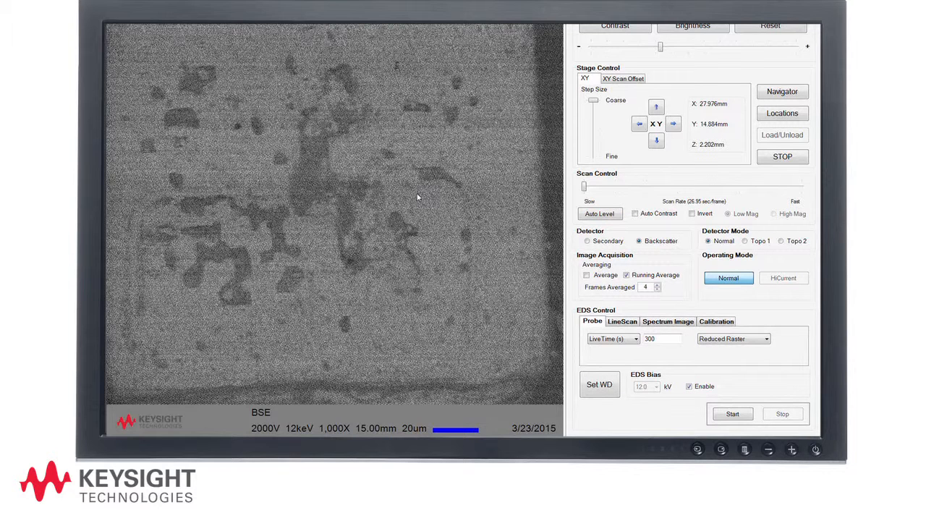
pyautogui.moveTo(417, 196); pyautogui.dragTo(450, 225)
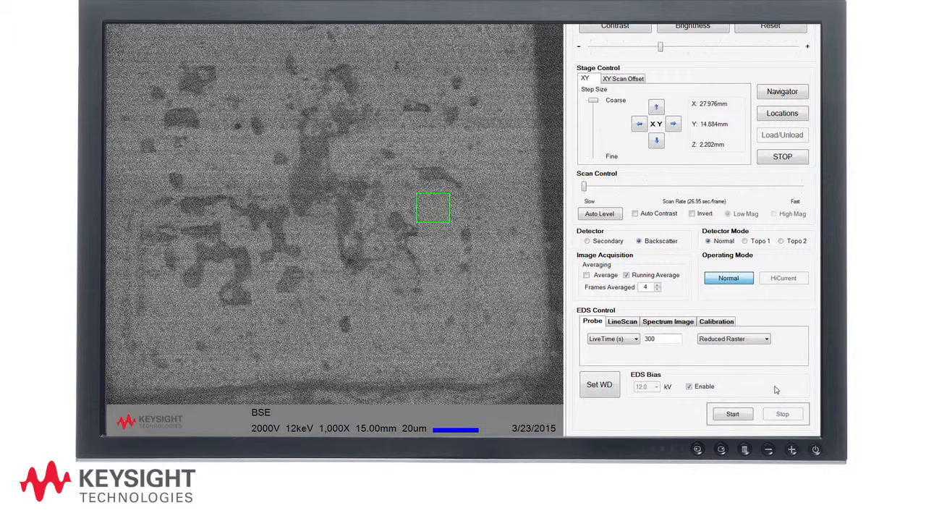
# Start the EDS probe acquisition on the marked region.
pyautogui.click(732, 414)
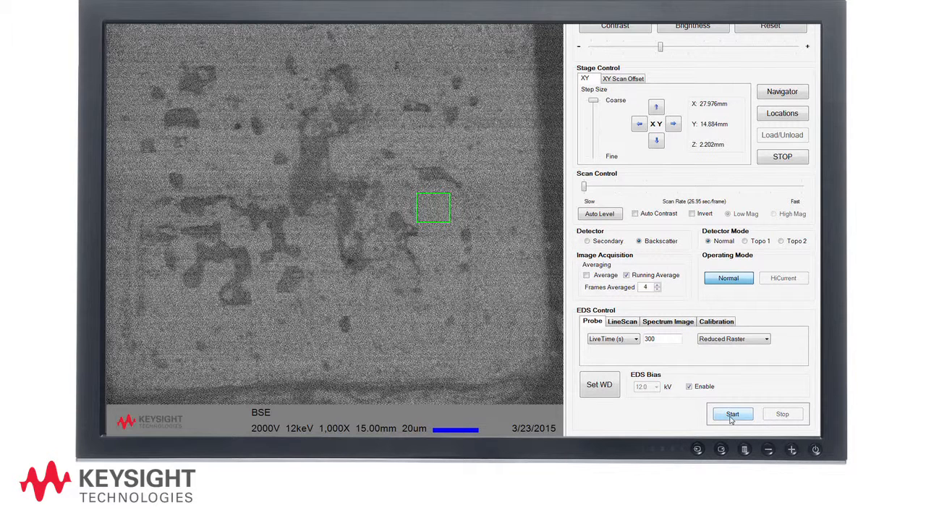
pyautogui.click(732, 413)
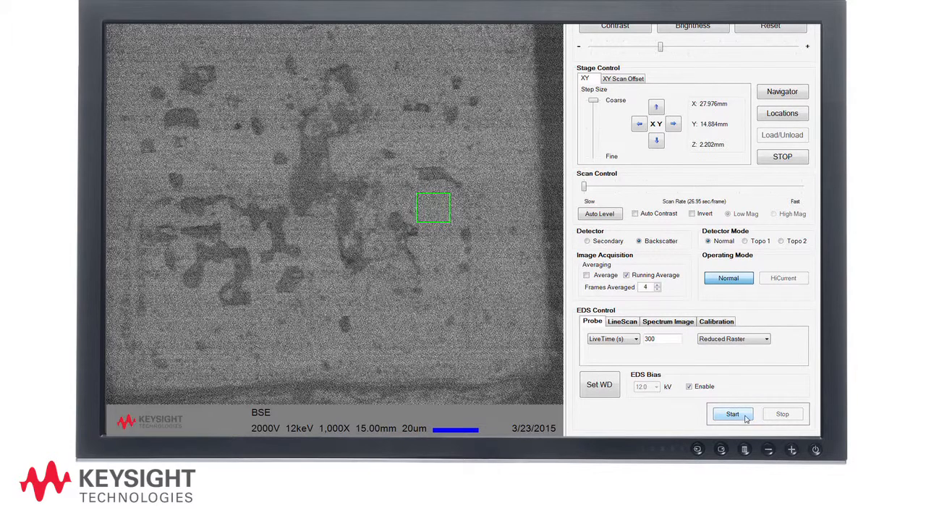
pyautogui.click(732, 414)
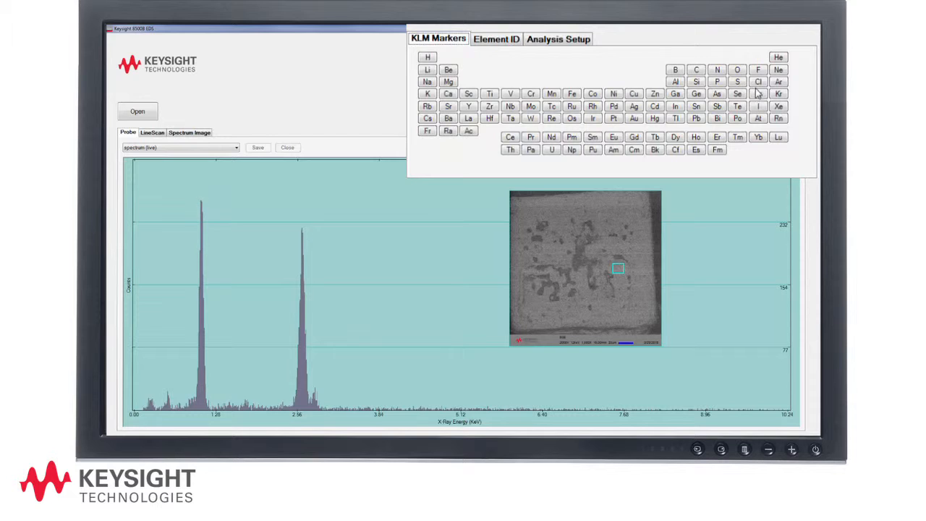
# Mark the Cl and Na X-ray lines on the spectrum from the KLM periodic table.
pyautogui.click(759, 81)
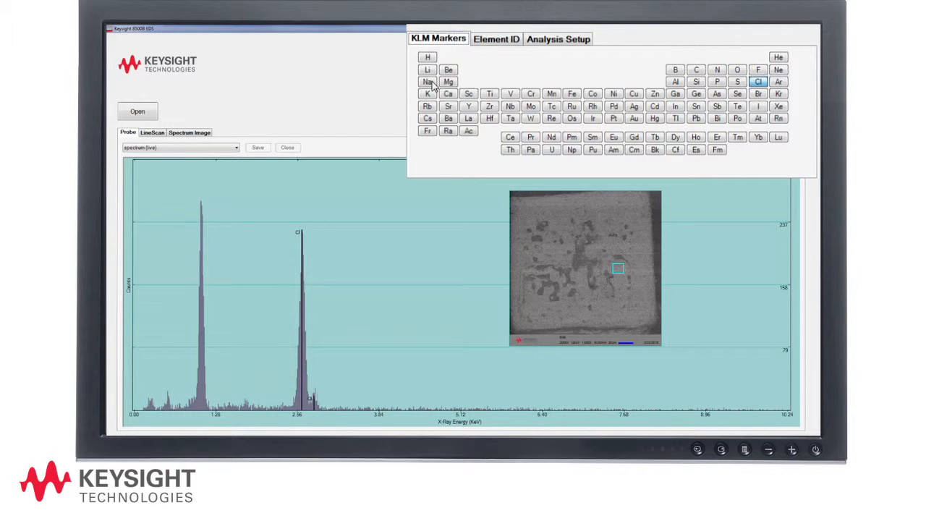
pyautogui.click(427, 81)
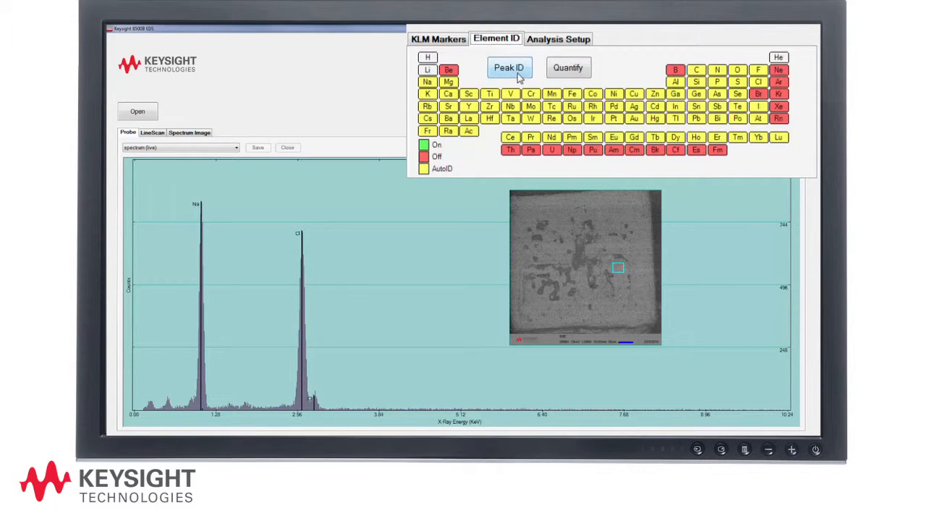
# Run Peak ID to automatically identify the elements in the spectrum.
pyautogui.click(510, 68)
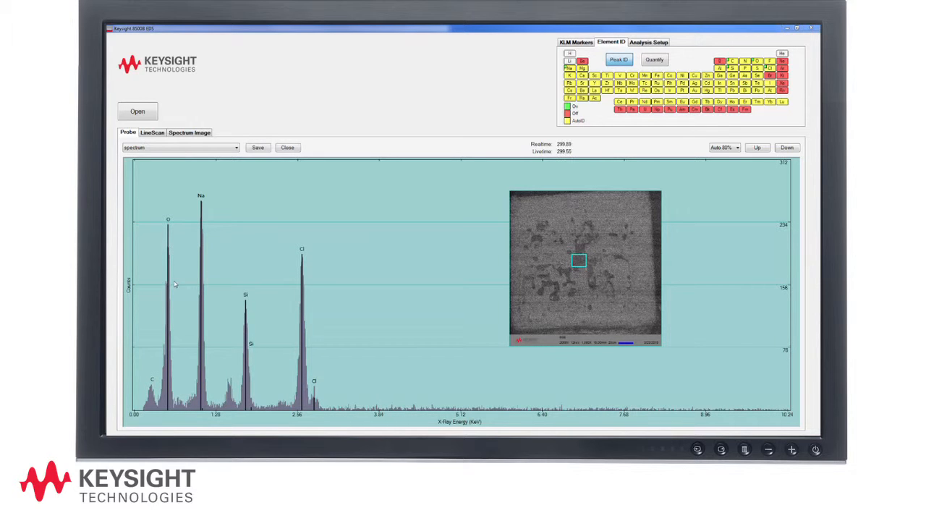
# Switch to the KLM Markers periodic table for the salt spectrum.
pyautogui.click(439, 38)
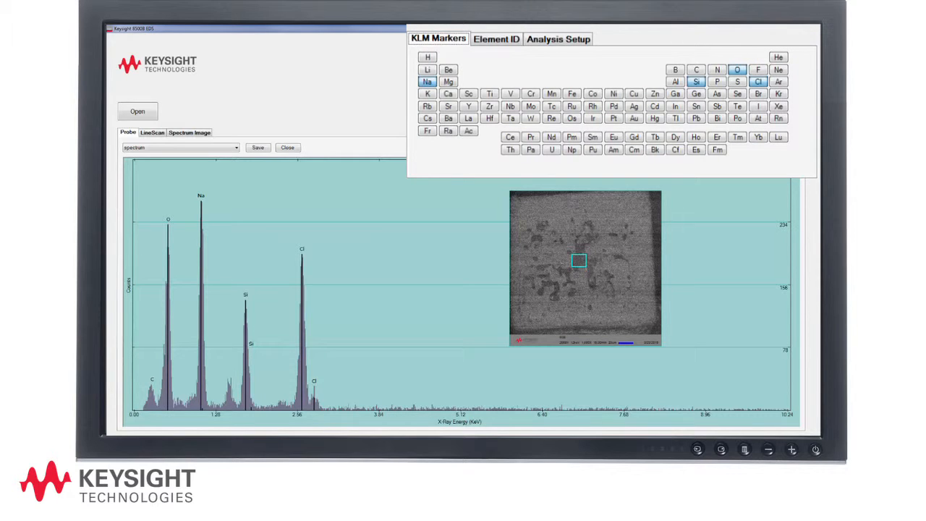
pyautogui.click(674, 81)
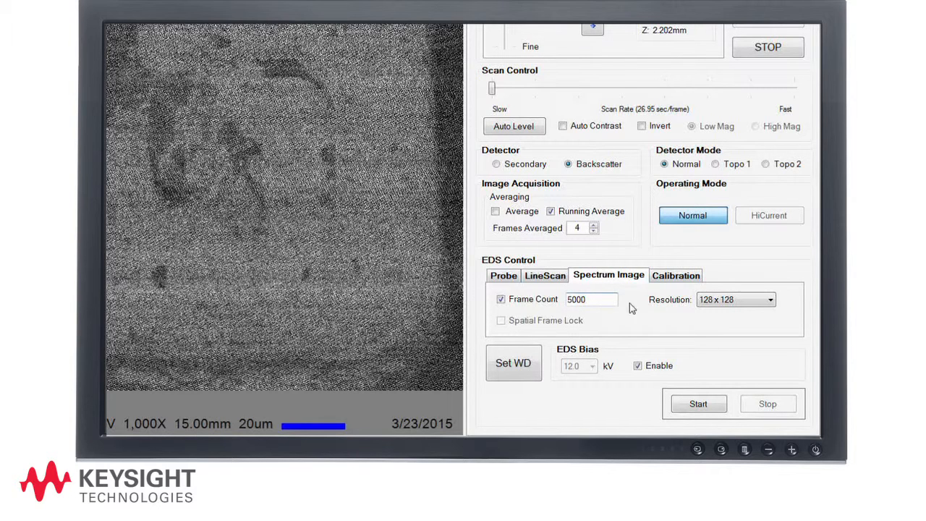
# Start a 128 × 128 spectrum image acquisition with a 5000 frame count.
pyautogui.click(770, 298)
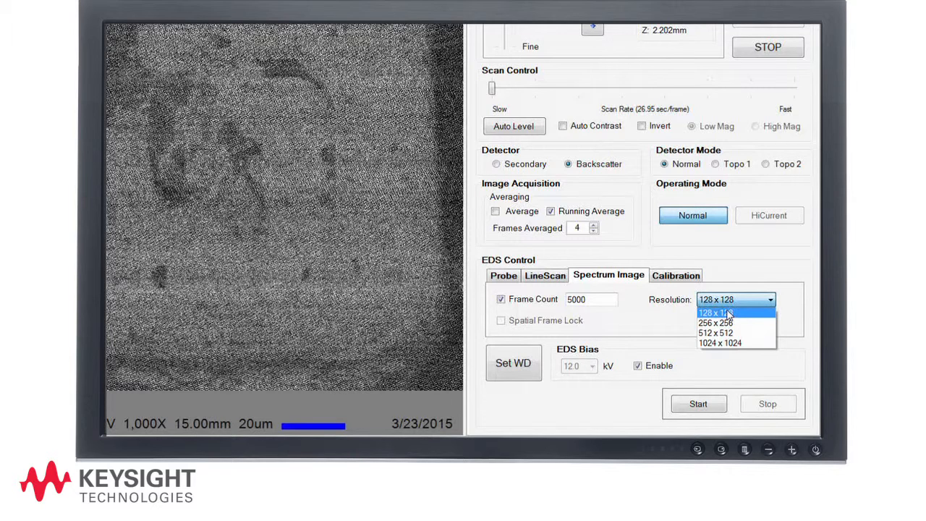
pyautogui.click(715, 313)
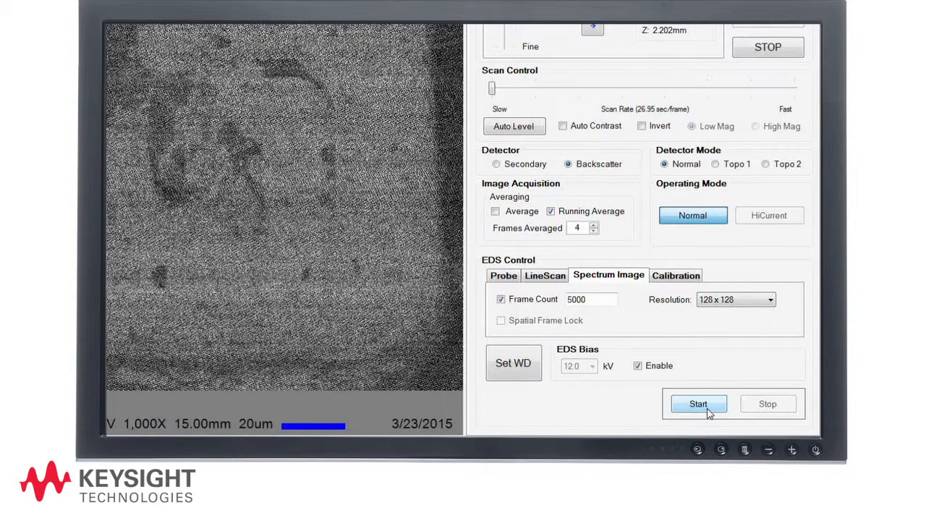
pyautogui.click(698, 404)
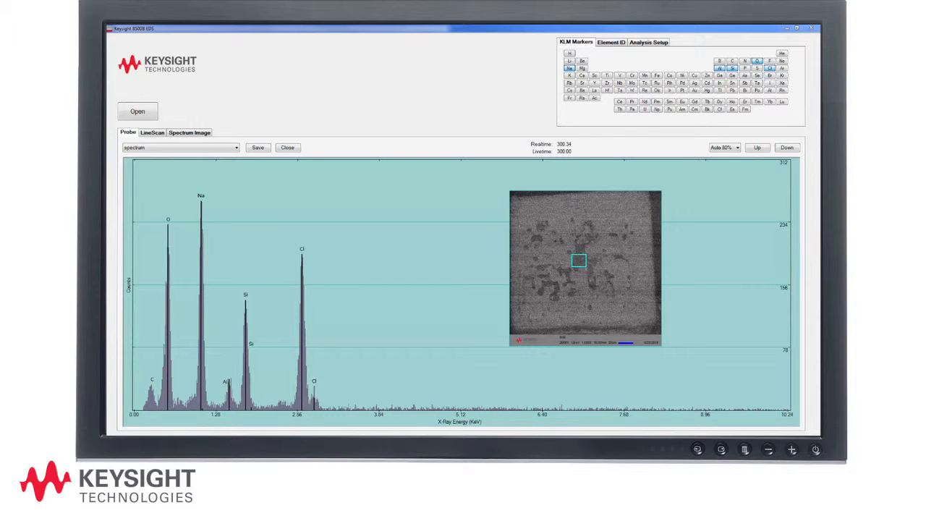
# Show the spectrum image results and confirm the Settings processing options for the element maps.
pyautogui.click(189, 134)
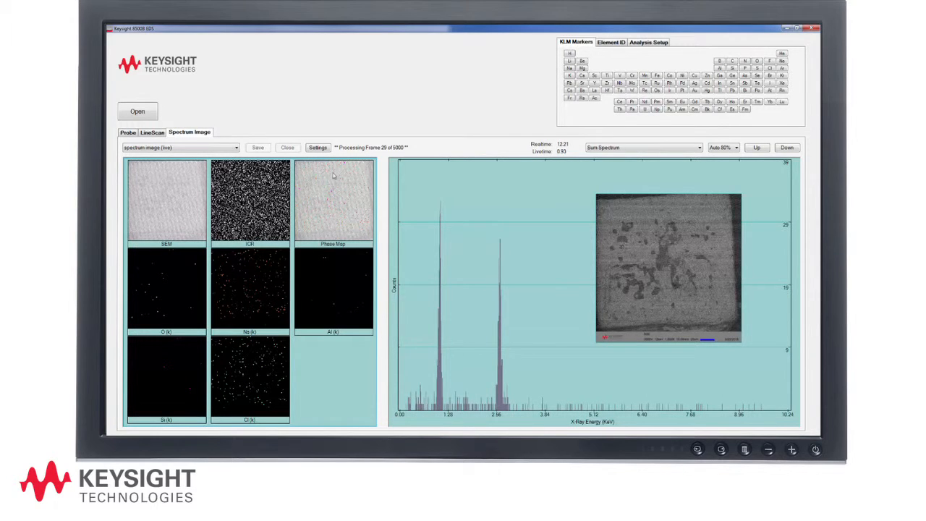
pyautogui.click(318, 148)
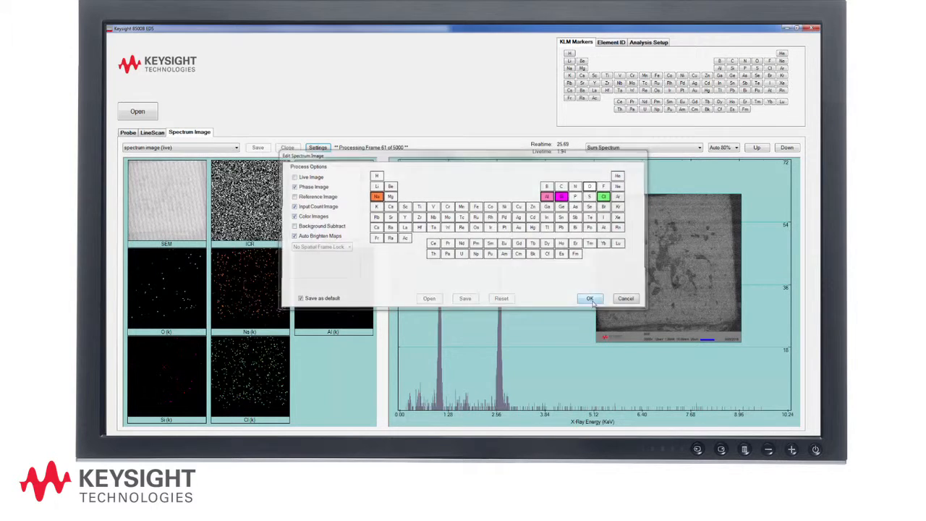
pyautogui.click(589, 298)
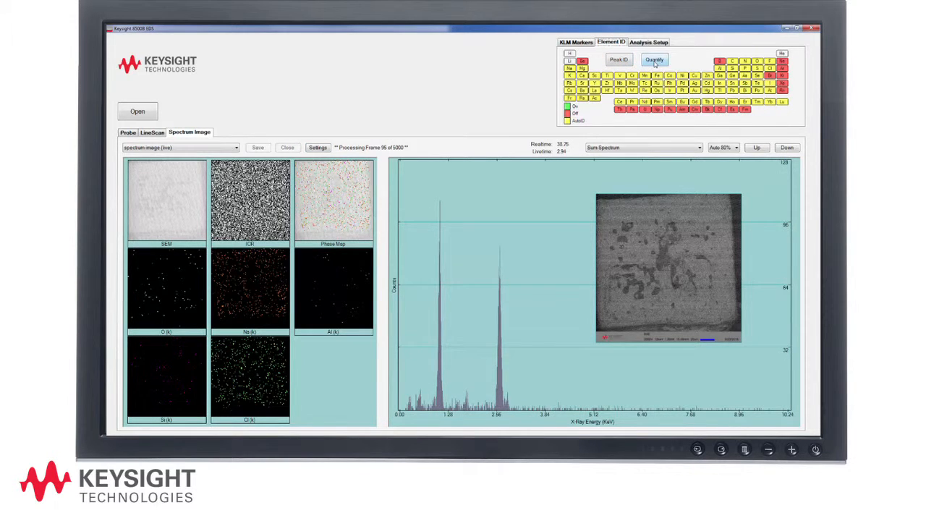
pyautogui.click(654, 60)
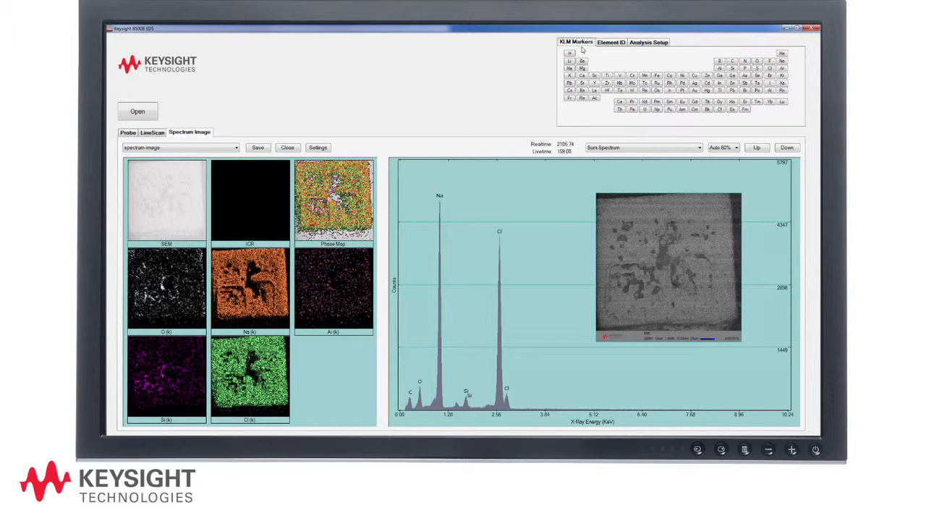
# Review the KLM Markers and Element ID panels while the Na/Cl element maps and phase map complete.
pyautogui.click(570, 68)
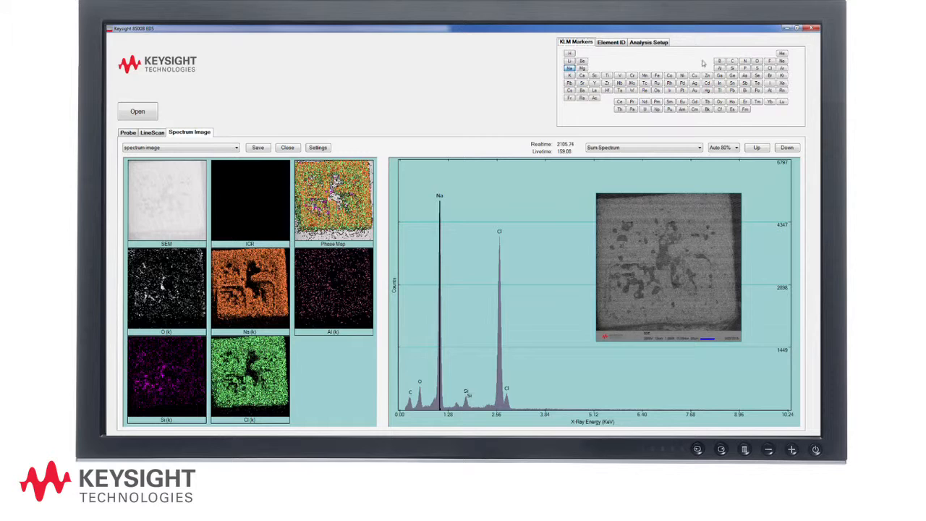
pyautogui.click(755, 61)
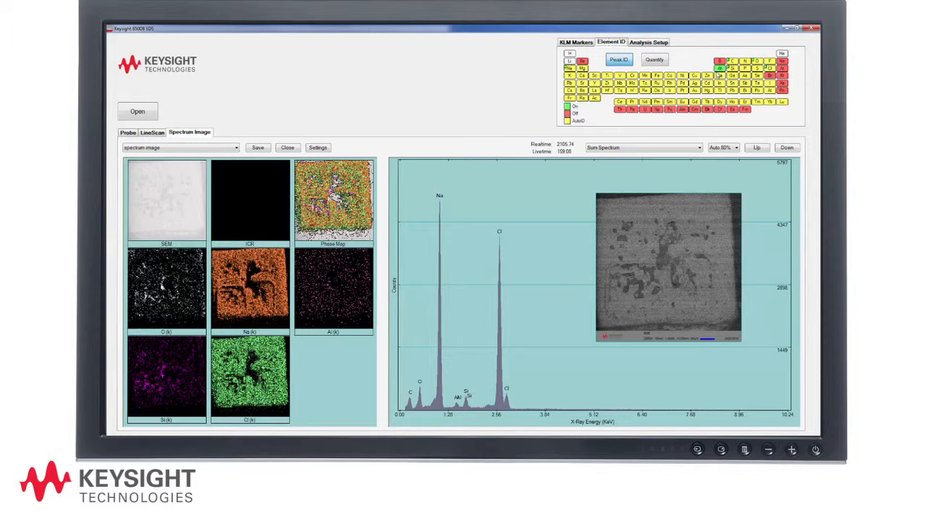
pyautogui.click(654, 59)
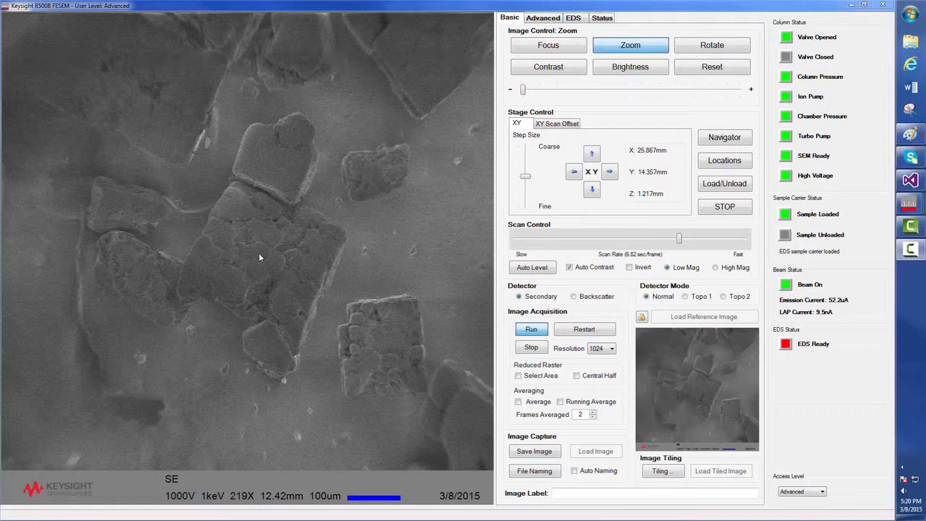
# View the salt crystals live at 1 kV with the Secondary detector at 219×.
pyautogui.rightClick(261, 257)
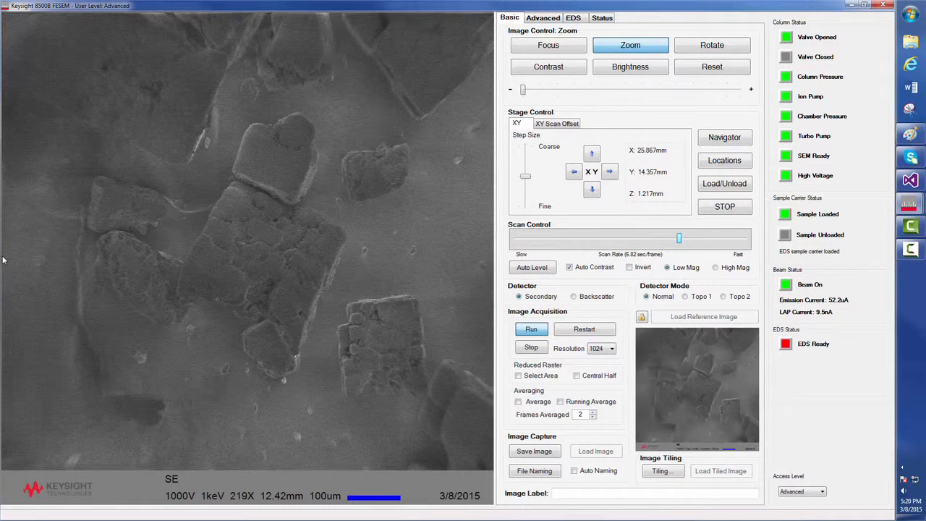
pyautogui.moveTo(3, 257); pyautogui.dragTo(492, 267)
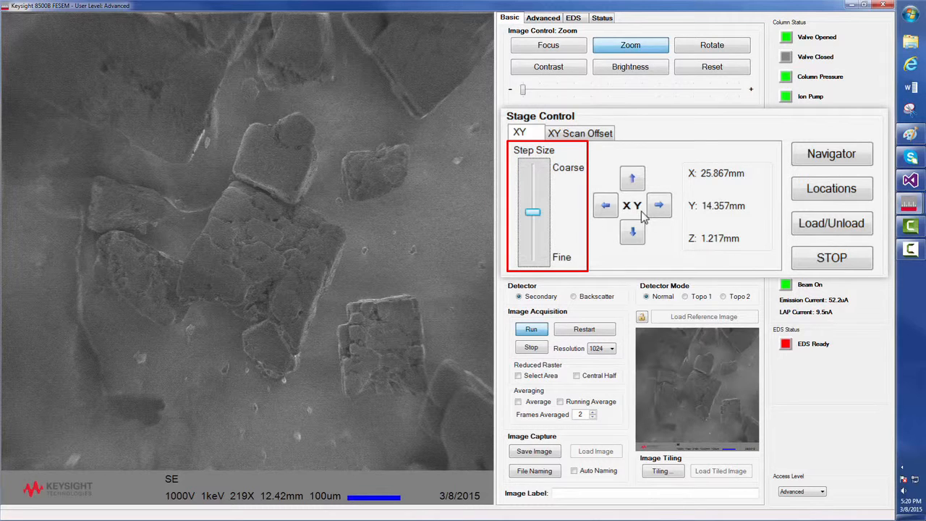
pyautogui.moveTo(538, 174)
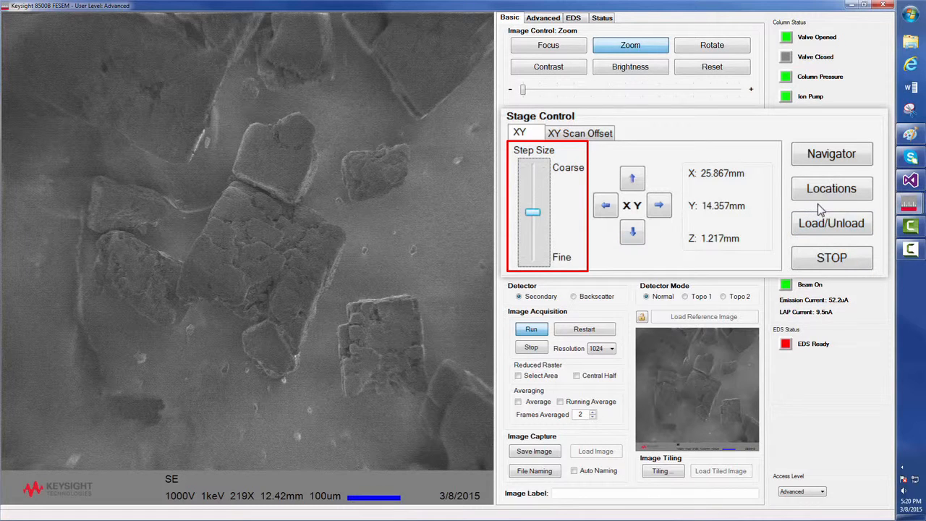
# Bring up the Stage Navigation window from Stage Control via Navigator.
pyautogui.click(831, 188)
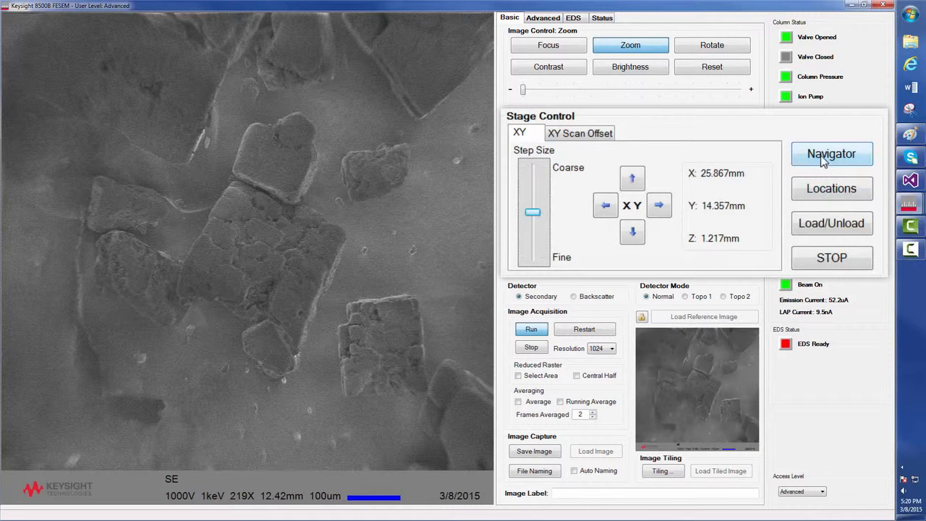
pyautogui.click(830, 153)
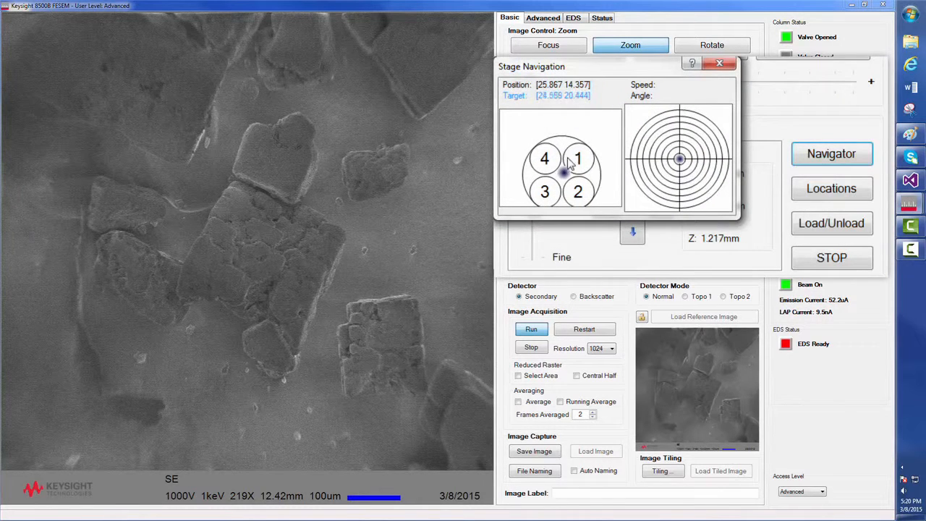
# Drive the stage to new target positions near the centre of sample holder 1.
pyautogui.click(553, 148)
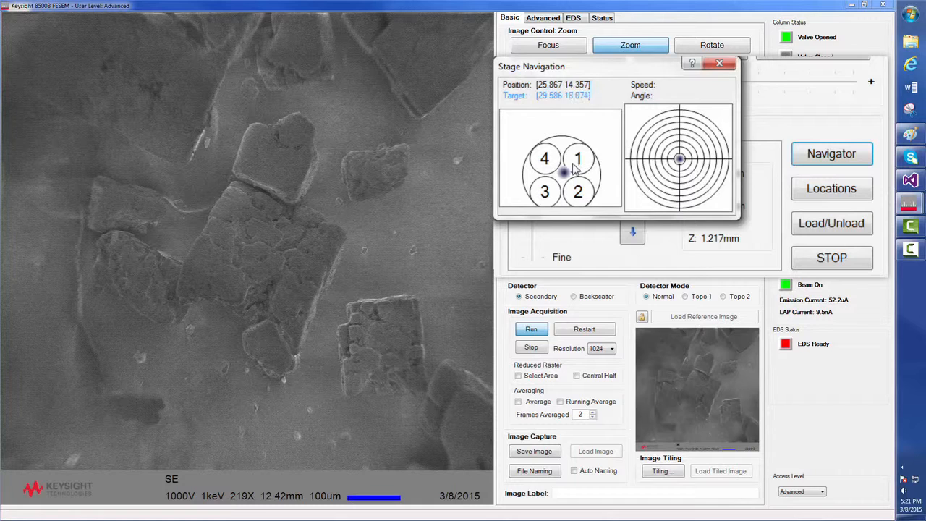
pyautogui.click(572, 162)
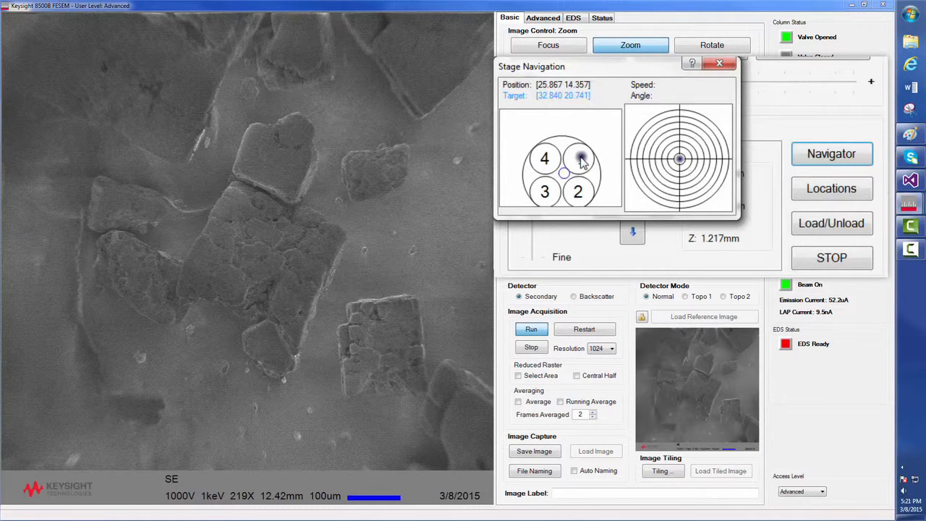
pyautogui.click(579, 162)
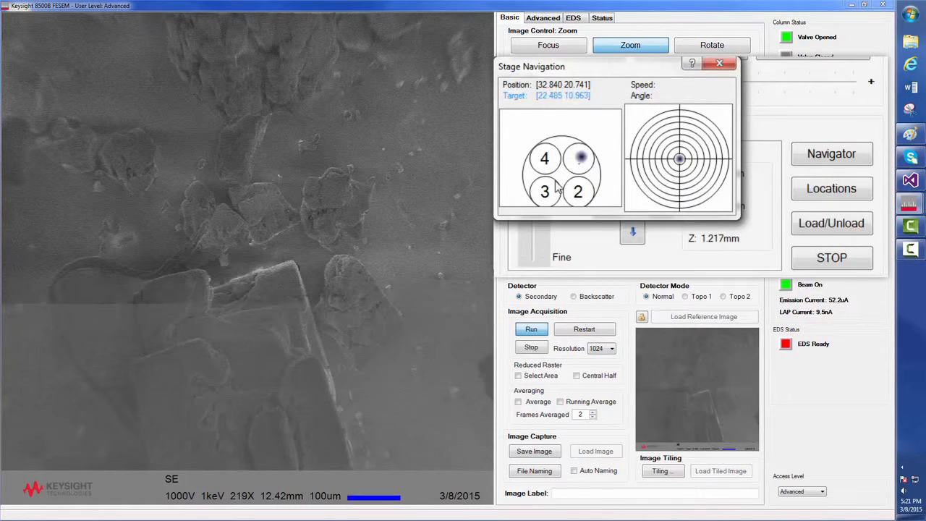
pyautogui.click(579, 158)
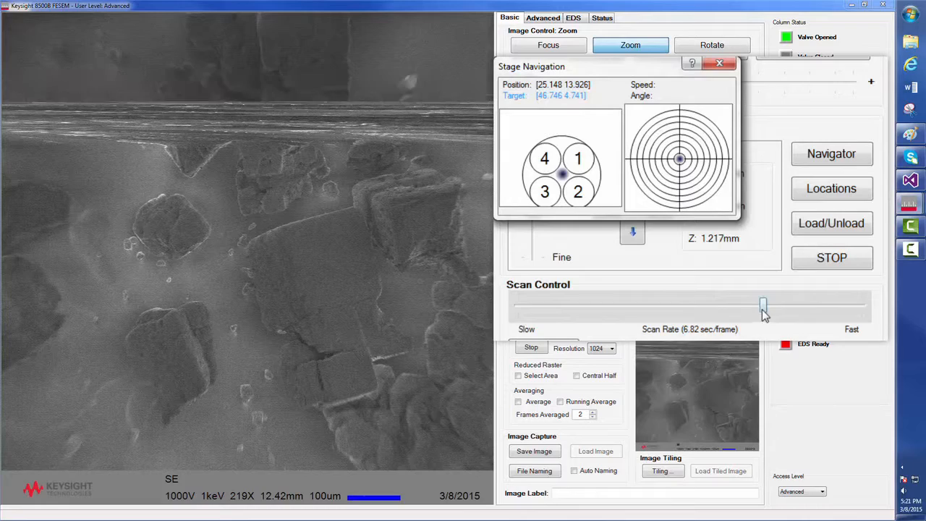
# Raise the scan rate to Fast (0.47 s/frame) and dismiss the navigation map.
pyautogui.moveTo(764, 304); pyautogui.dragTo(861, 304)
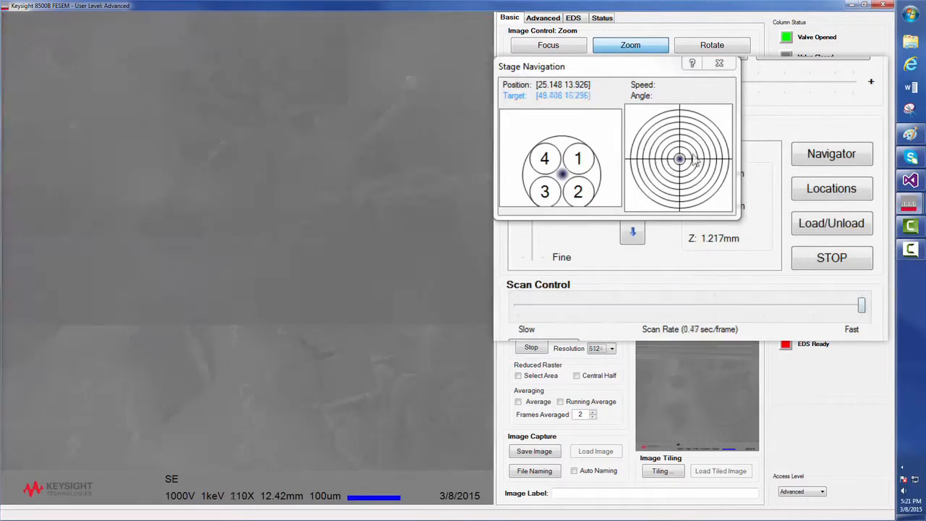
pyautogui.click(668, 168)
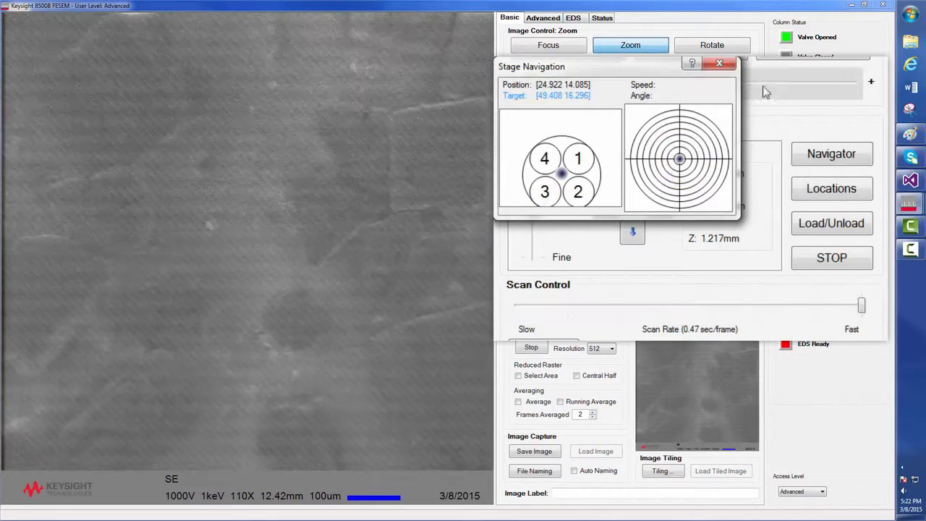
pyautogui.rightClick(206, 215)
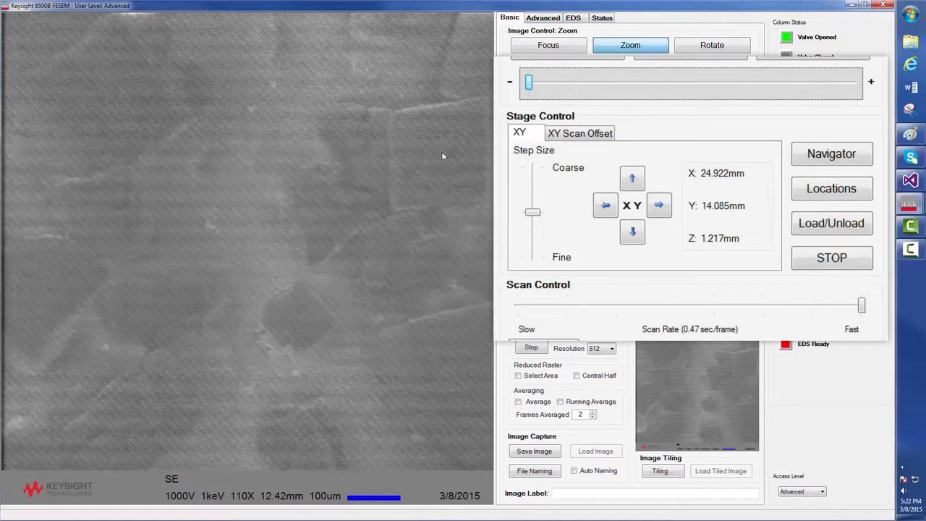
# Select 1024 scan resolution, slowing the scan to 6.82 s/frame for a sharper 219× image.
pyautogui.click(632, 232)
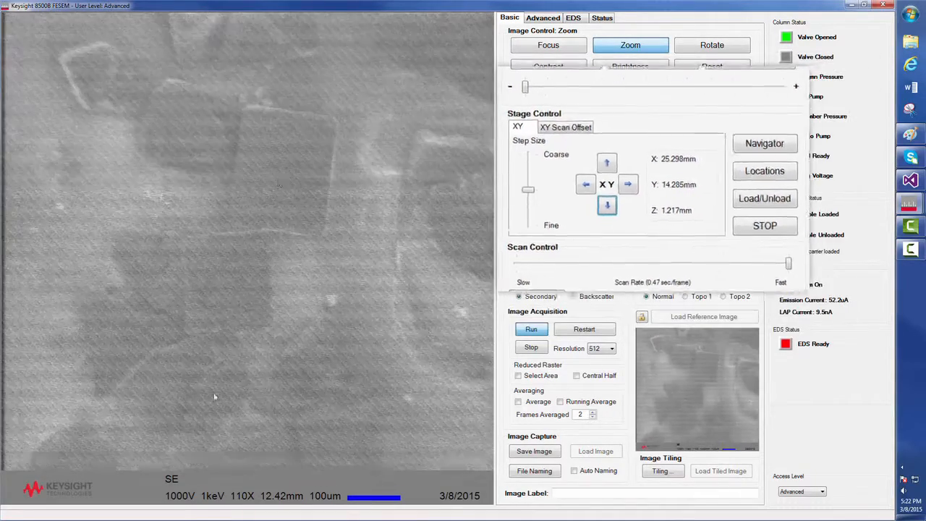
pyautogui.click(639, 344)
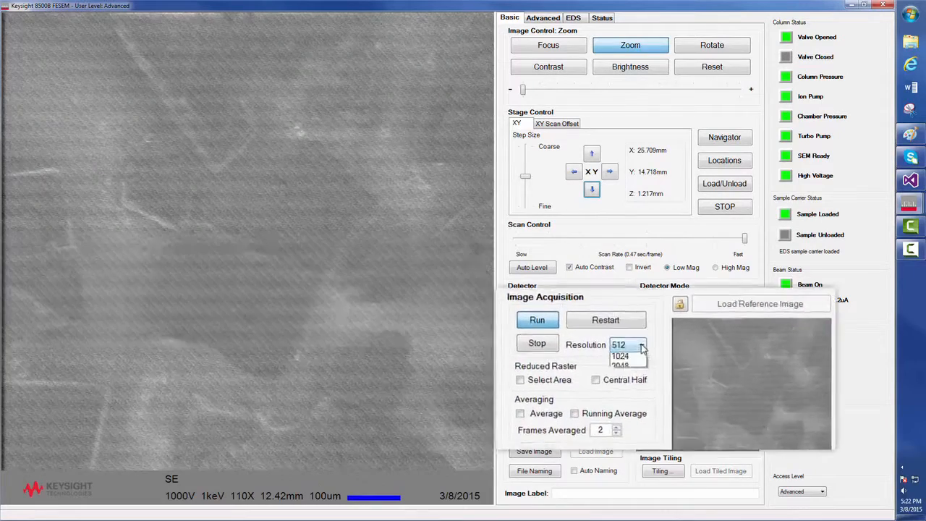
pyautogui.click(619, 356)
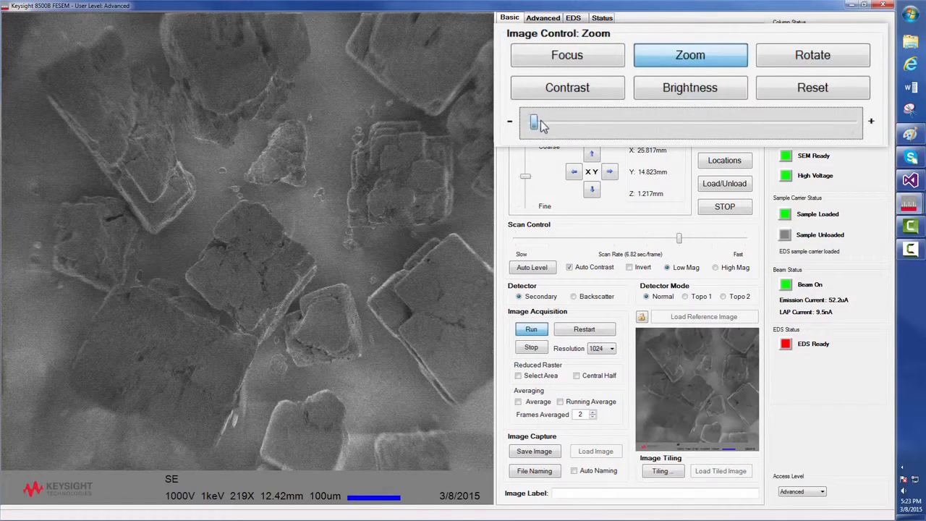
# Zoom in on the crystals and enter a new field of view of 2, reaching an 800× close-up.
pyautogui.moveTo(535, 121); pyautogui.dragTo(628, 121)
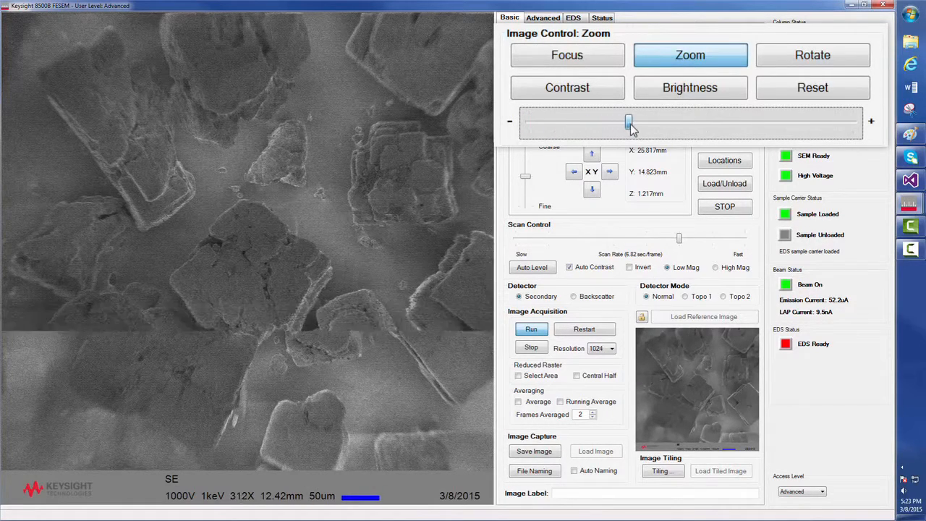
pyautogui.moveTo(628, 122); pyautogui.dragTo(658, 121)
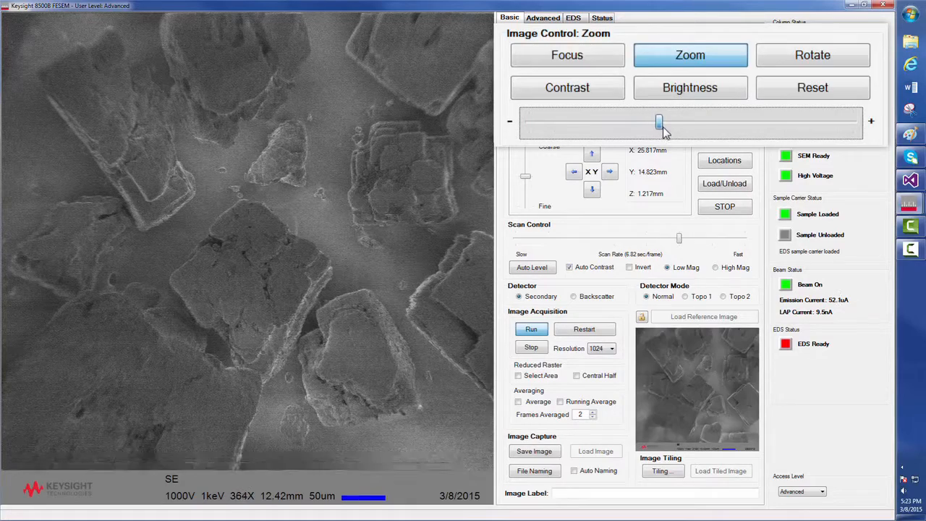
pyautogui.moveTo(658, 122); pyautogui.dragTo(664, 122)
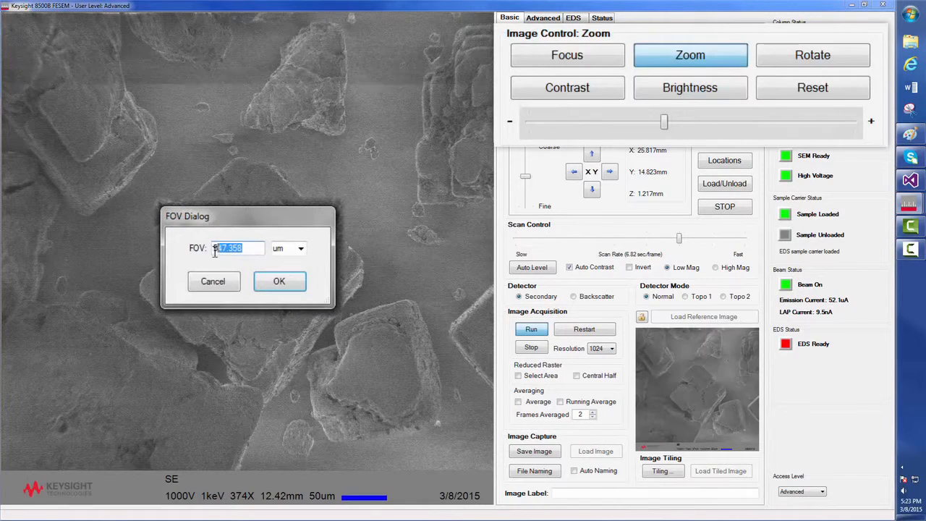
pyautogui.write('2')
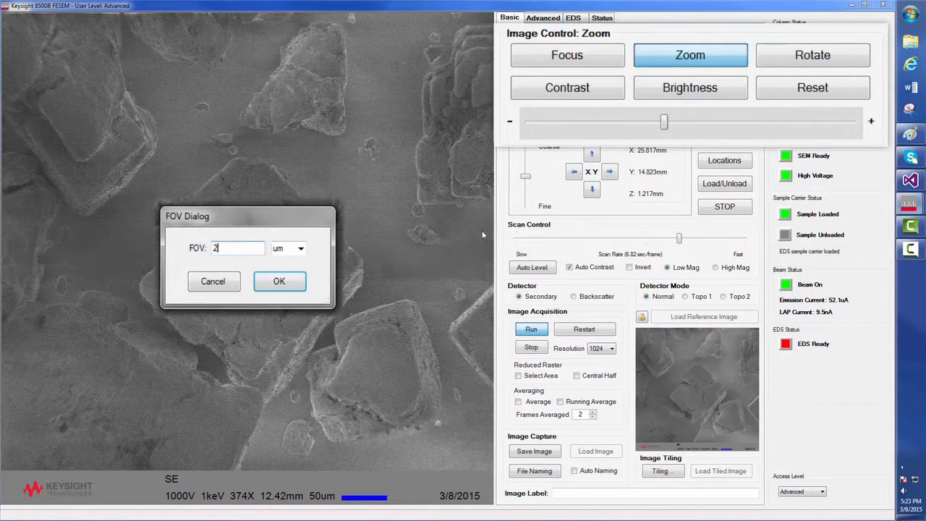
pyautogui.click(279, 280)
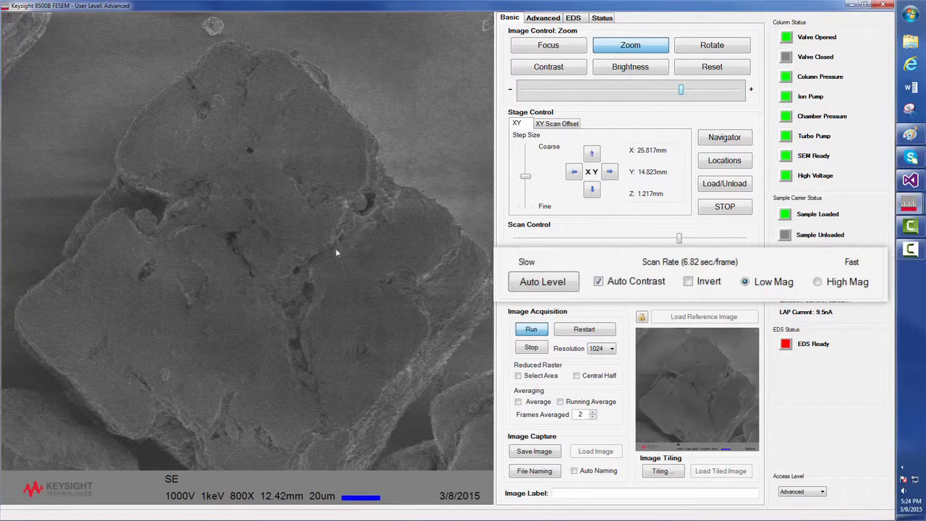
# Enable High Mag scan mode and zoom out slightly to a 2,285× view of the crystal surface.
pyautogui.click(816, 281)
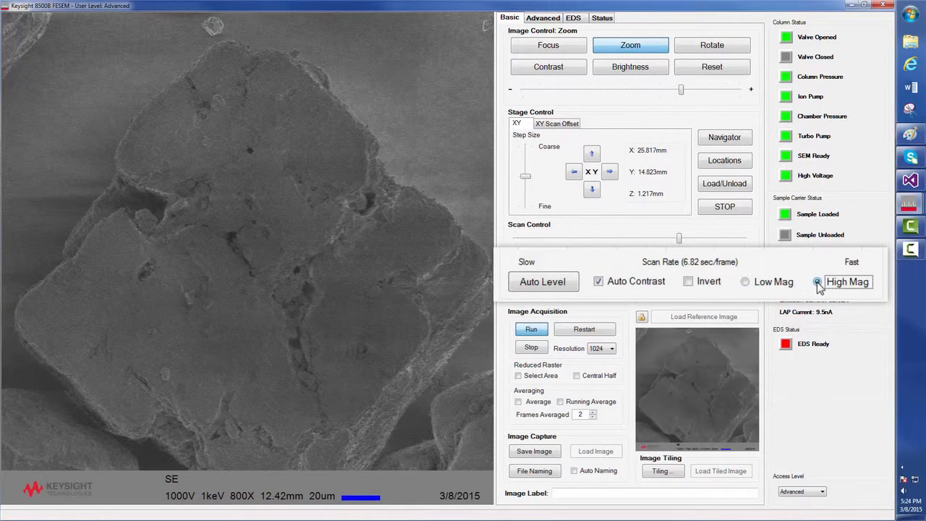
pyautogui.click(816, 281)
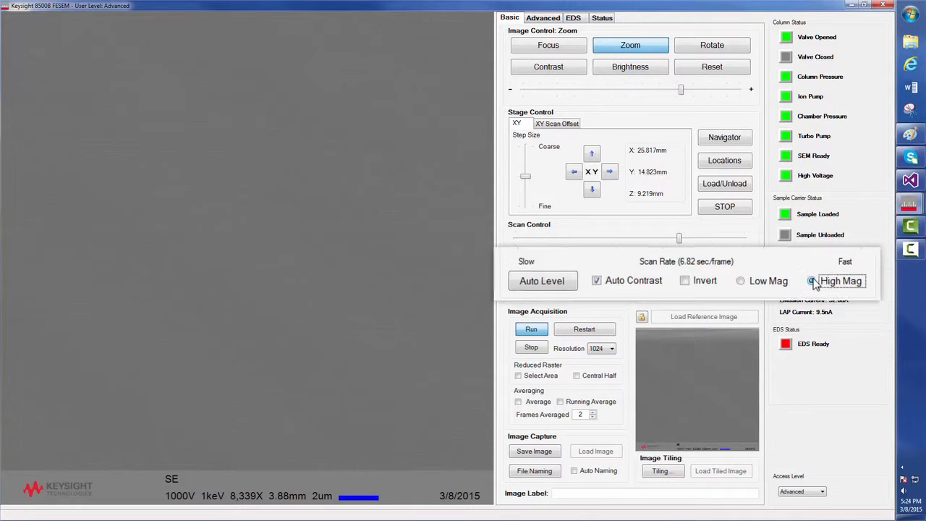
pyautogui.click(812, 280)
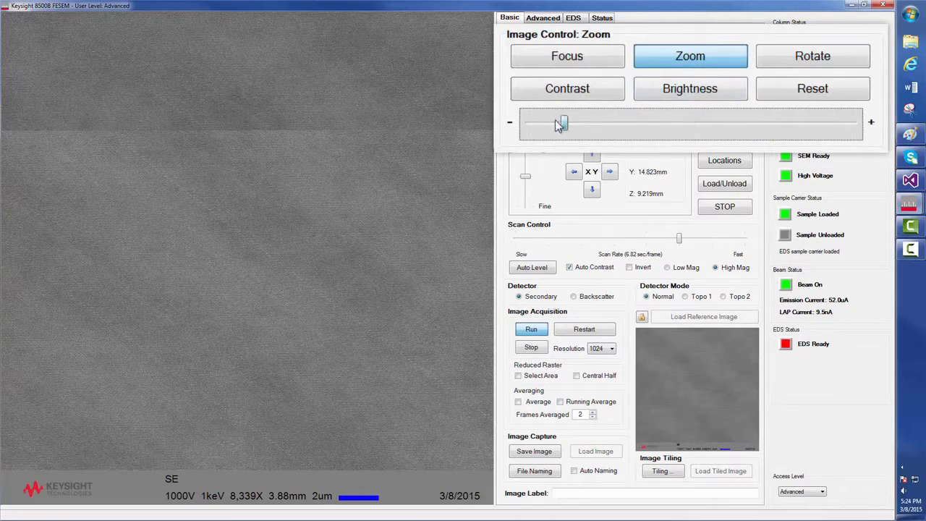
pyautogui.moveTo(561, 122); pyautogui.dragTo(528, 121)
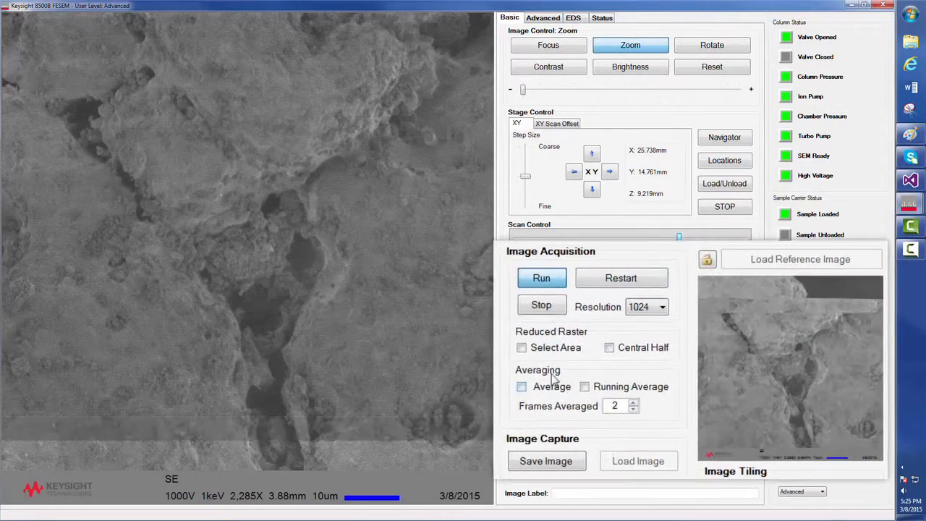
# Restrict scanning to a small selected area inside the crevice.
pyautogui.click(520, 347)
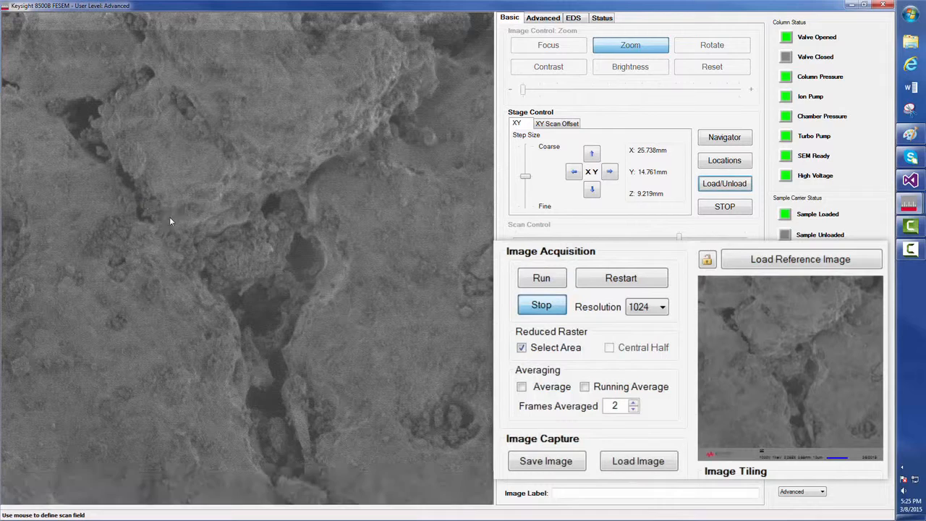
pyautogui.click(541, 278)
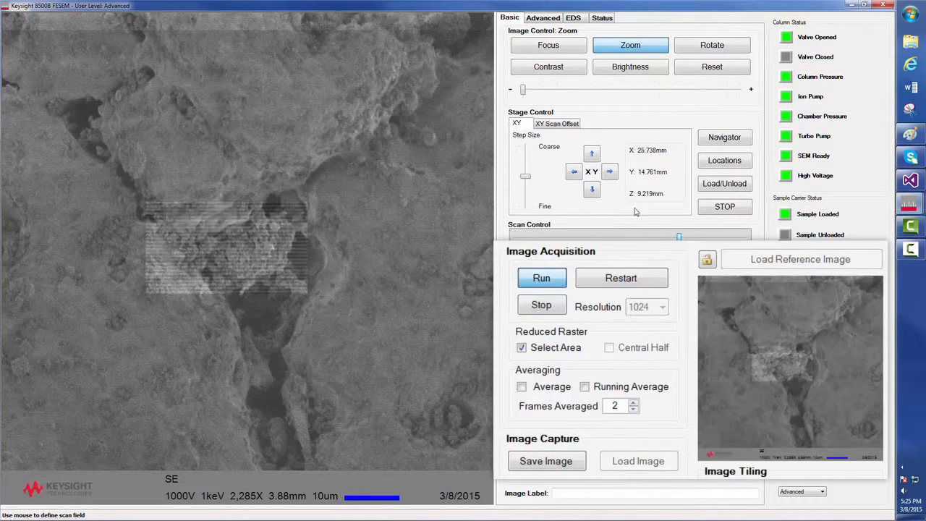
pyautogui.click(547, 45)
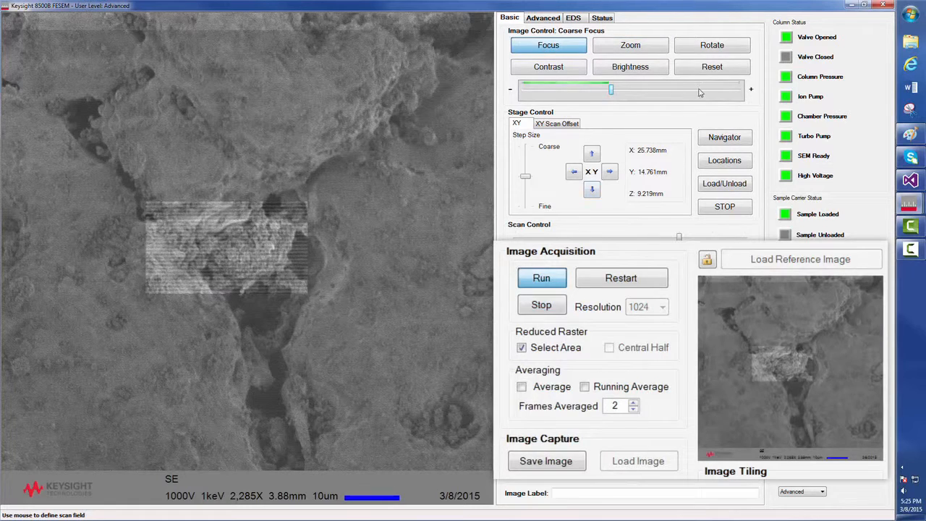
# Adjust coarse focus on that area to 3.78 mm working distance and confirm the field of view at 6,400×.
pyautogui.click(631, 45)
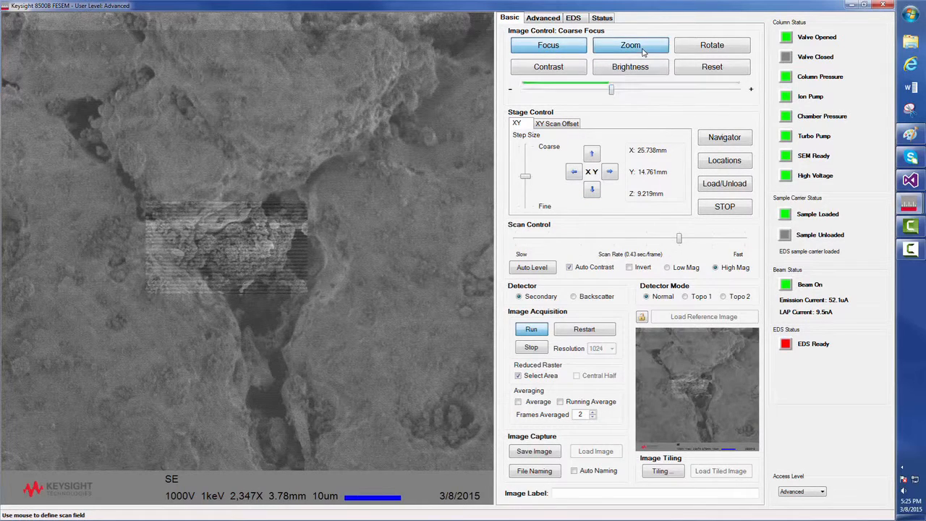
pyautogui.click(631, 45)
pyautogui.write('64')
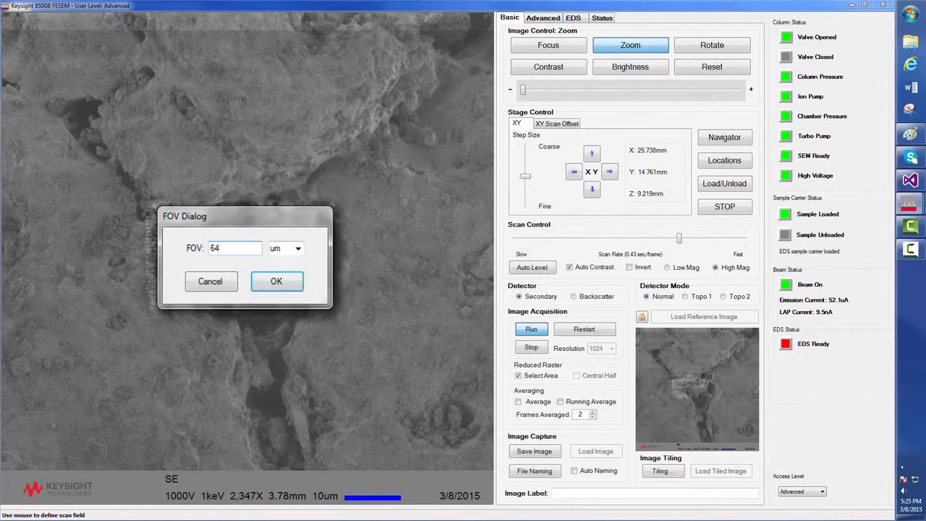
pyautogui.click(276, 281)
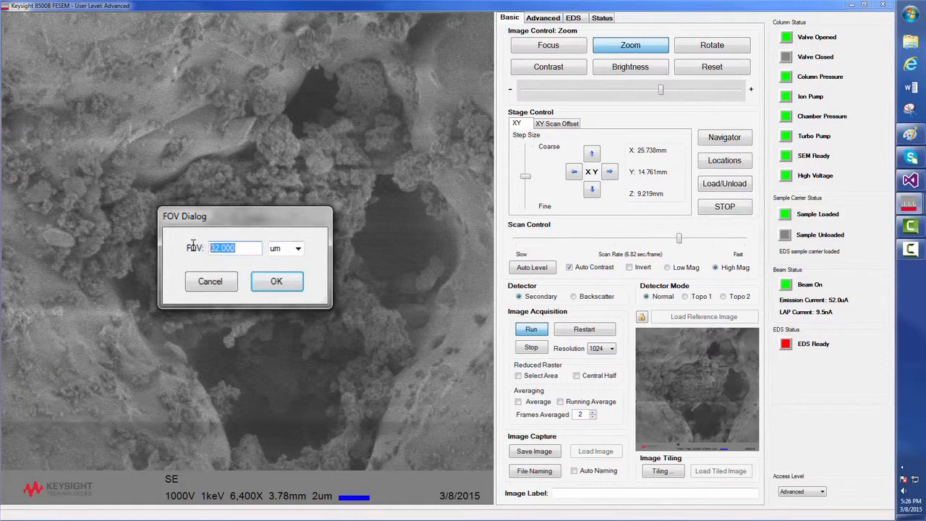
# Enter a 20 µm field of view for a 10,000× view of the clustered particles.
pyautogui.write('20')
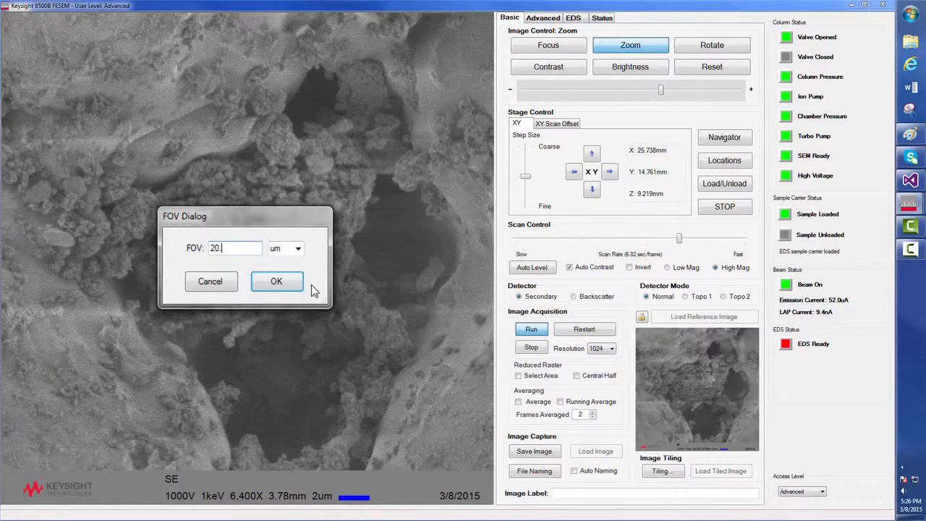
pyautogui.click(275, 280)
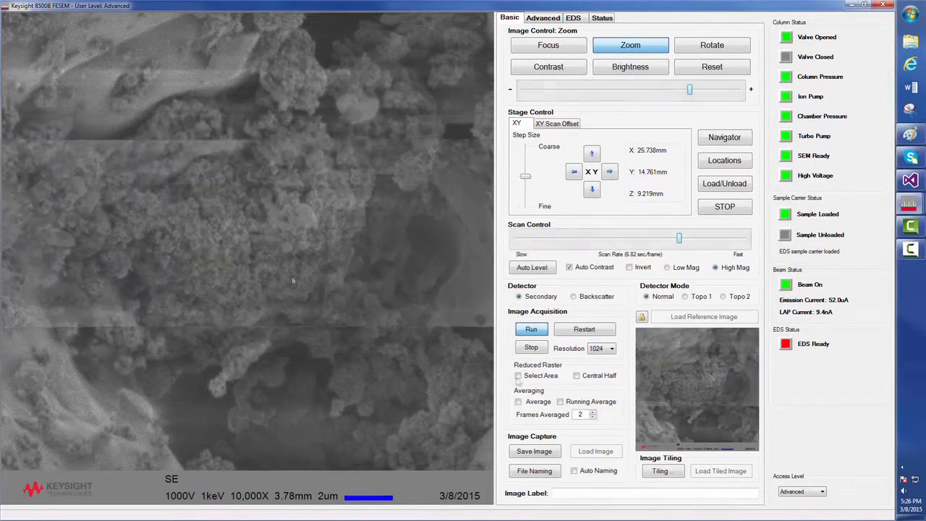
# Select a small area of the particle cluster and refine coarse then fine focus until sharp.
pyautogui.click(518, 376)
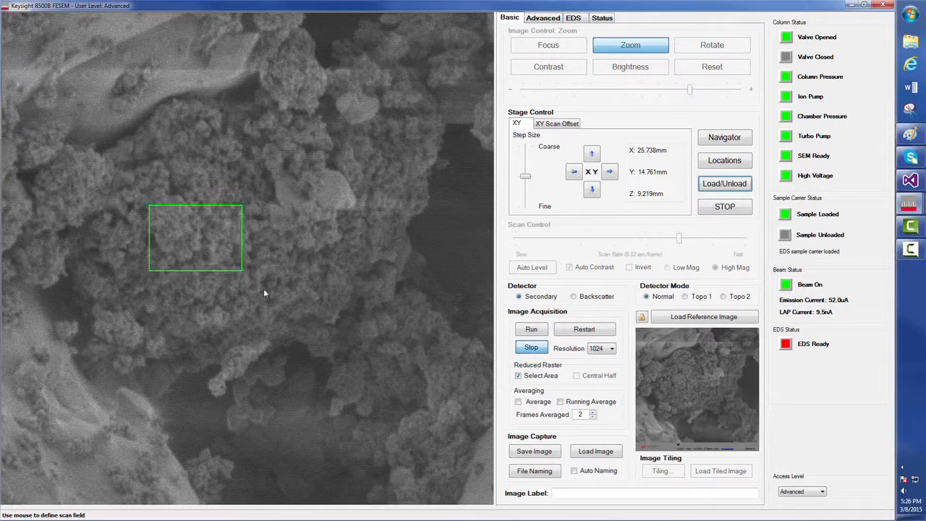
pyautogui.click(548, 45)
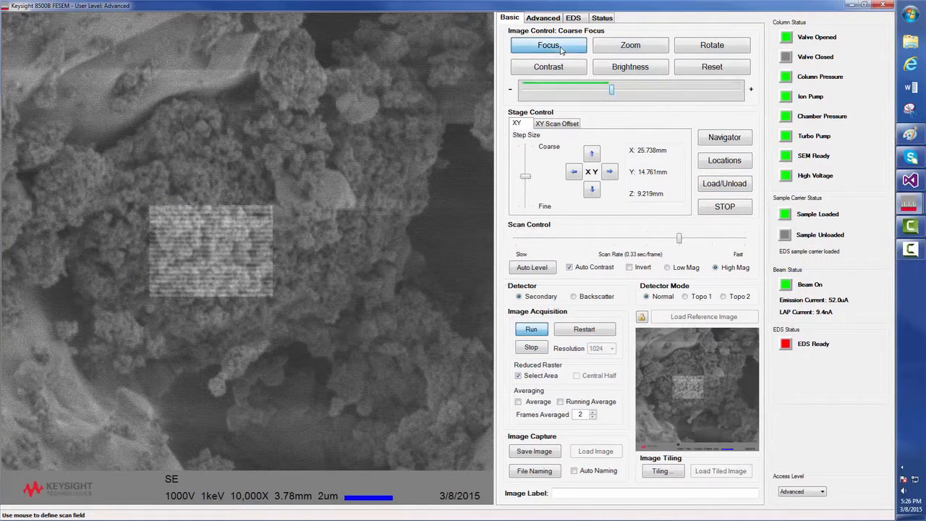
pyautogui.moveTo(610, 90); pyautogui.dragTo(615, 90)
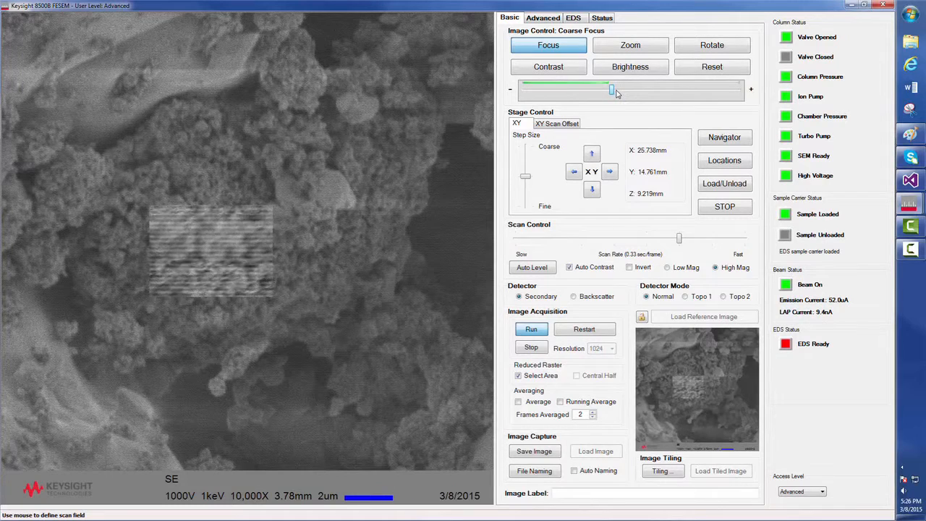
pyautogui.moveTo(614, 88); pyautogui.dragTo(611, 89)
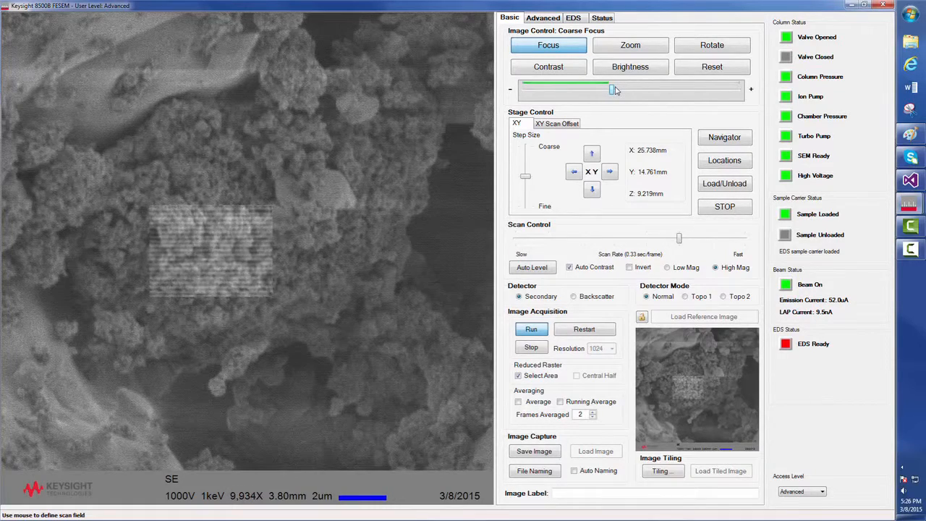
pyautogui.moveTo(613, 89); pyautogui.dragTo(658, 90)
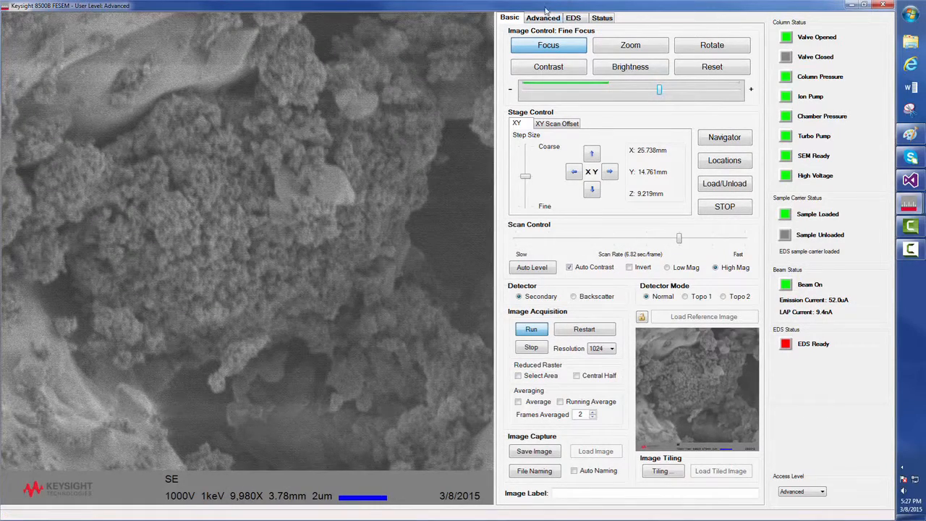
# On the Advanced tab, lower the beam voltage stepwise and set it exactly to 800 V.
pyautogui.click(541, 17)
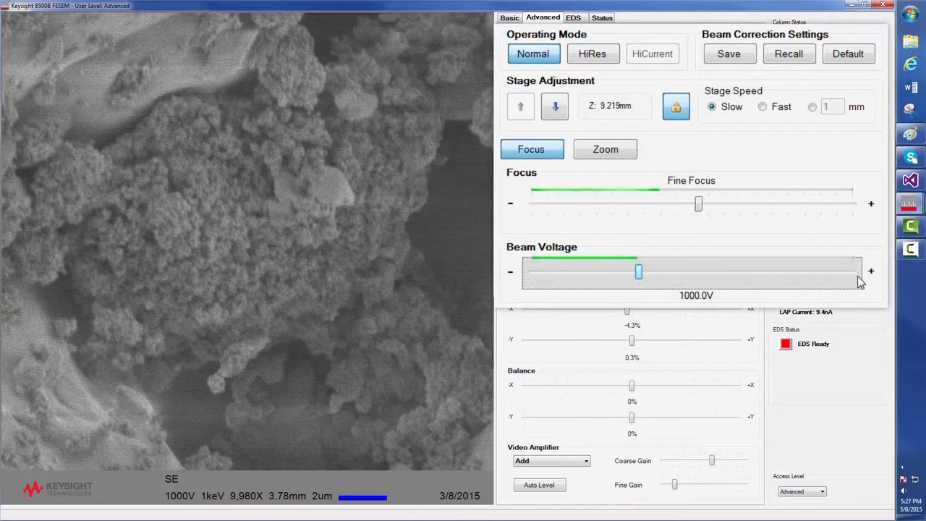
pyautogui.moveTo(640, 272); pyautogui.dragTo(628, 272)
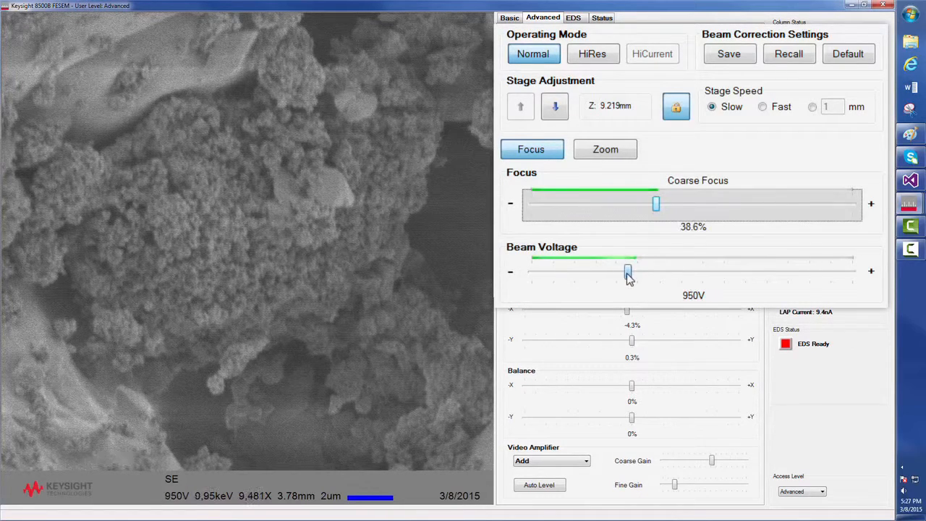
pyautogui.moveTo(628, 272); pyautogui.dragTo(621, 272)
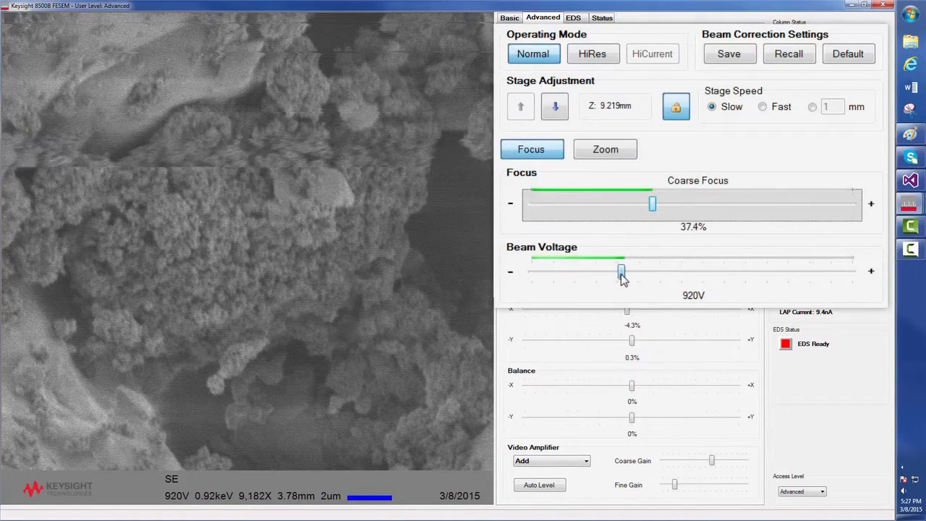
pyautogui.moveTo(621, 272); pyautogui.dragTo(614, 272)
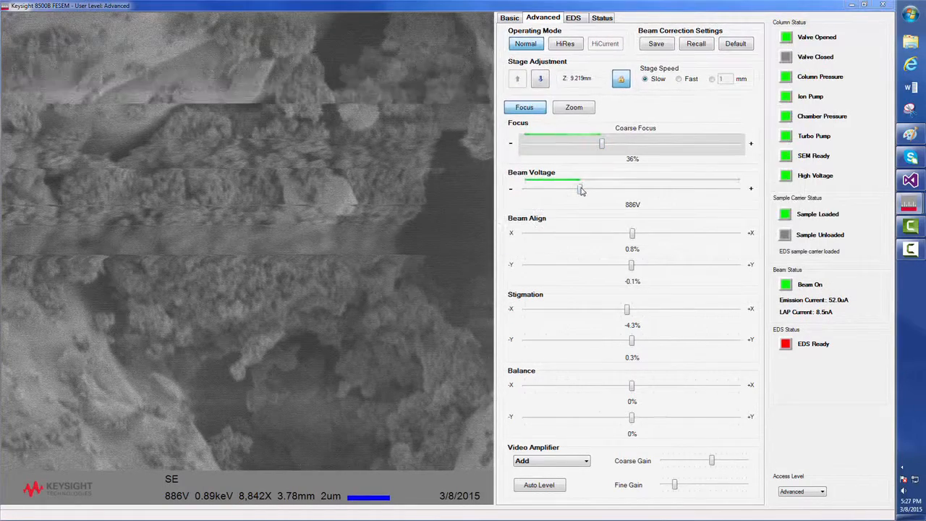
pyautogui.doubleClick(632, 204)
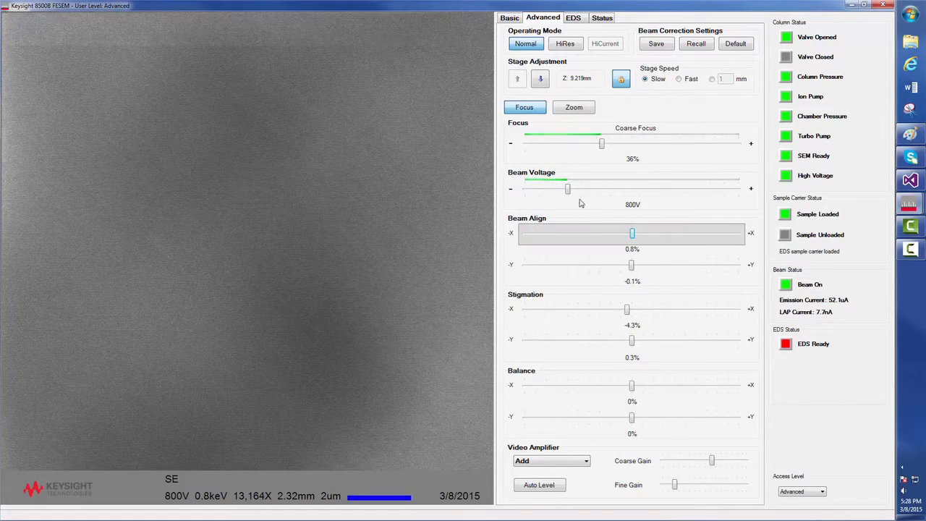
# Zoom in on the salt crystals with the Basic magnification slider.
pyautogui.click(509, 17)
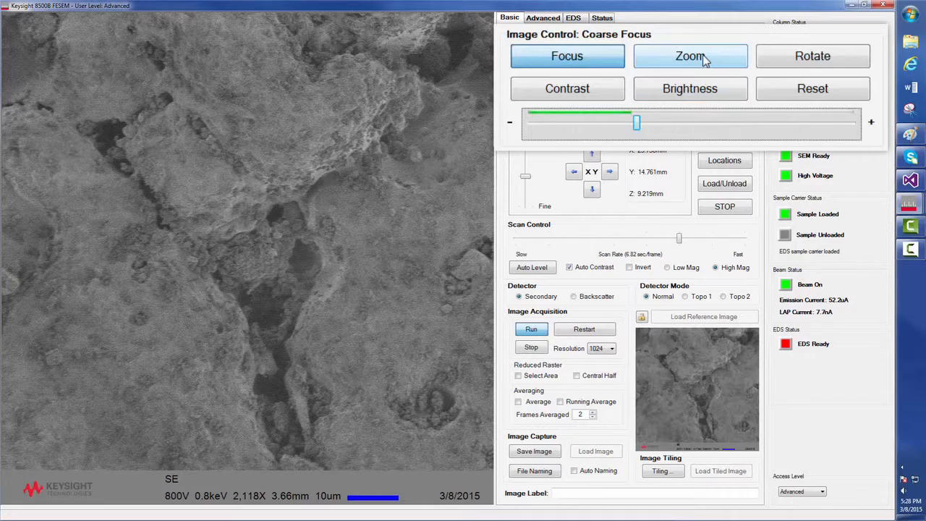
pyautogui.click(689, 55)
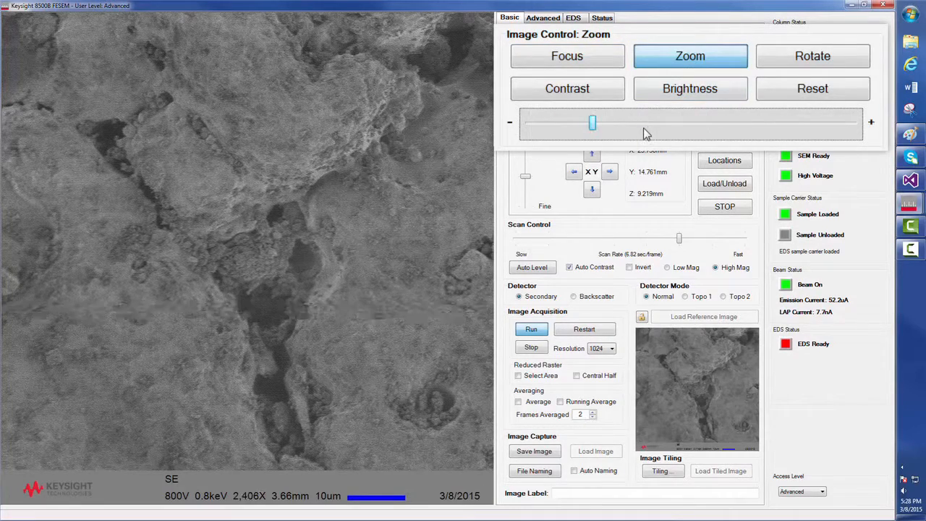
pyautogui.moveTo(592, 122); pyautogui.dragTo(697, 122)
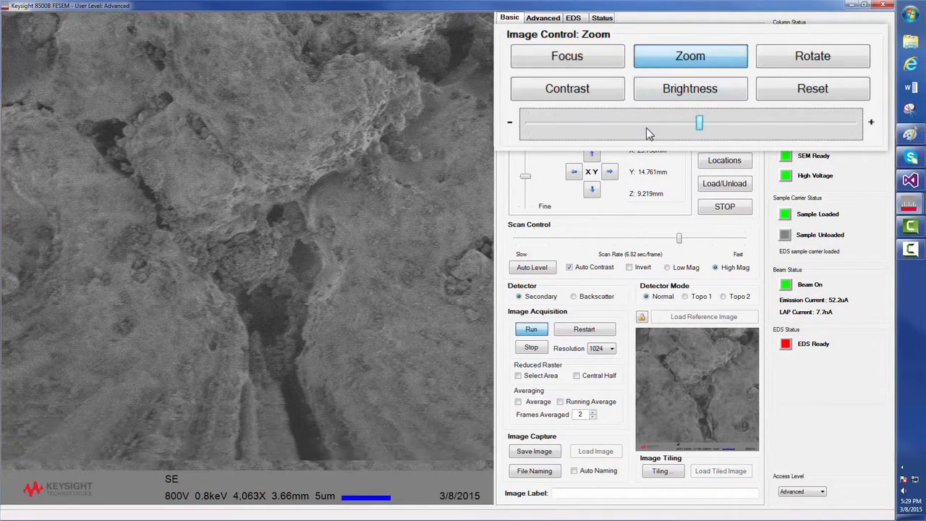
pyautogui.moveTo(700, 122); pyautogui.dragTo(743, 121)
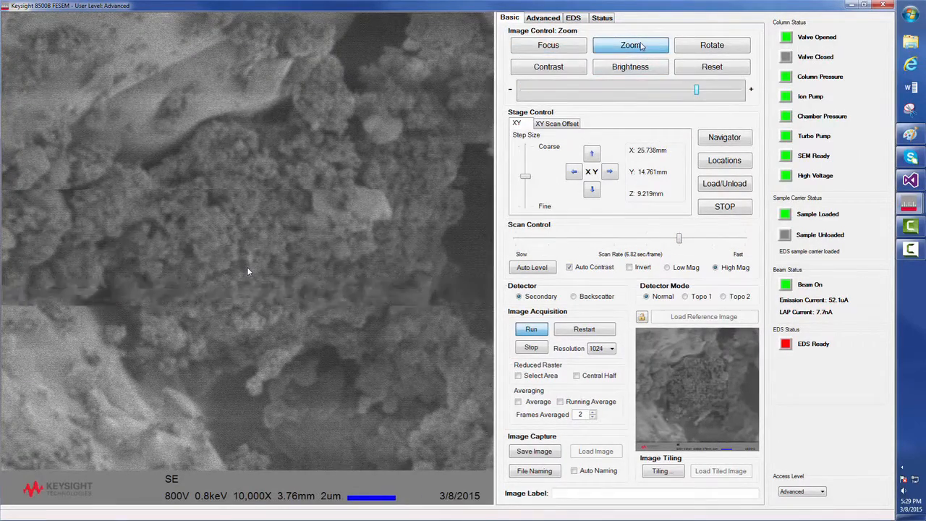
# Enter a fixed field of view from the magnification readout, giving a 2,048× view at 800 V.
pyautogui.click(631, 45)
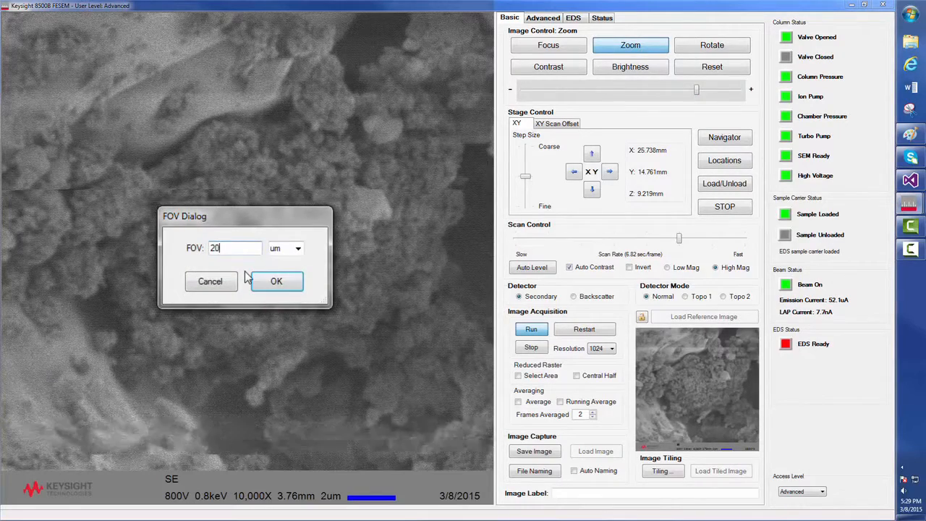
pyautogui.click(275, 281)
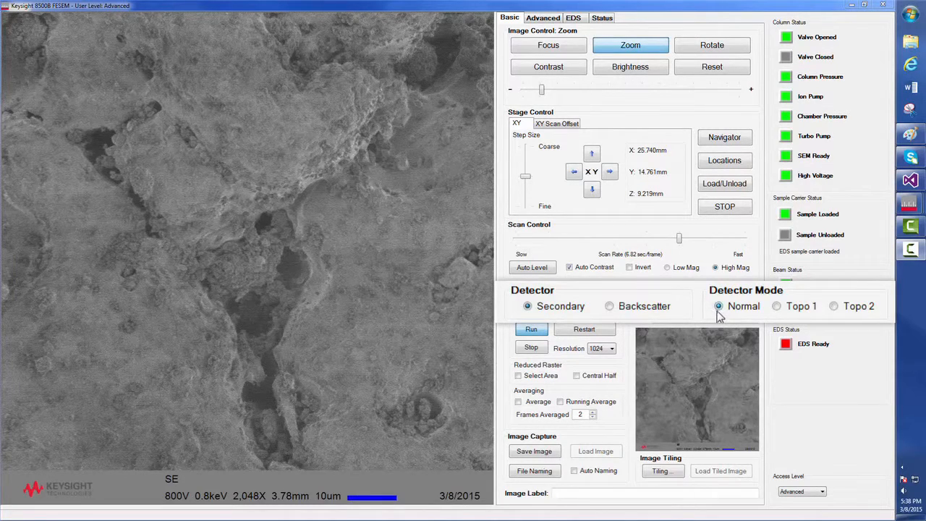
pyautogui.moveTo(745, 318)
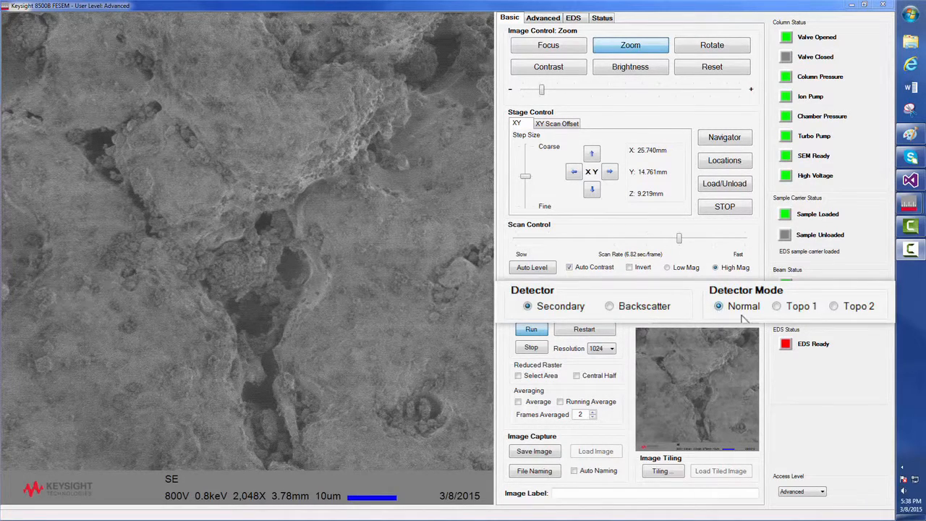
pyautogui.click(776, 305)
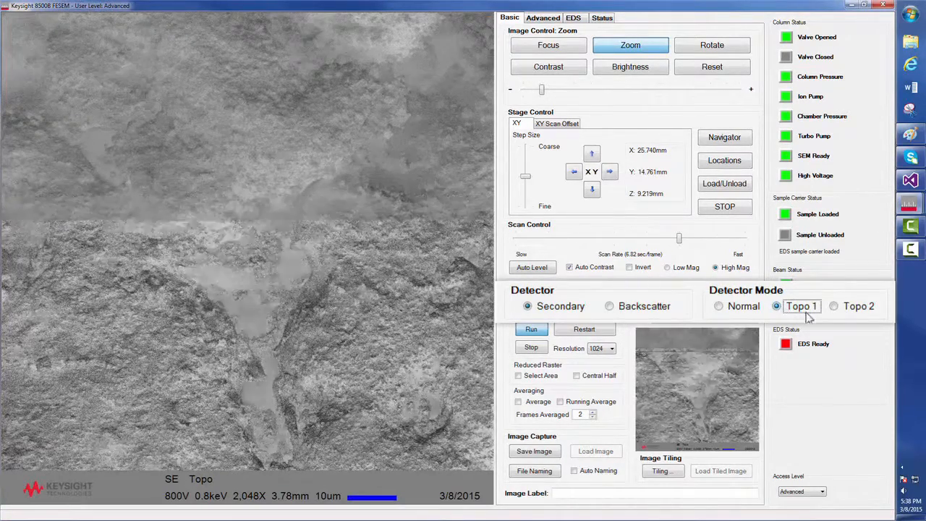
pyautogui.click(834, 307)
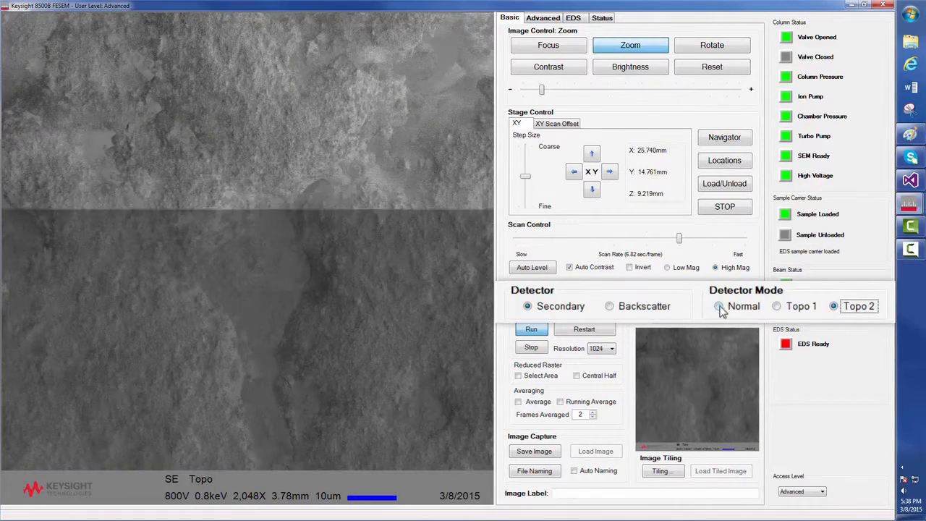
pyautogui.click(718, 305)
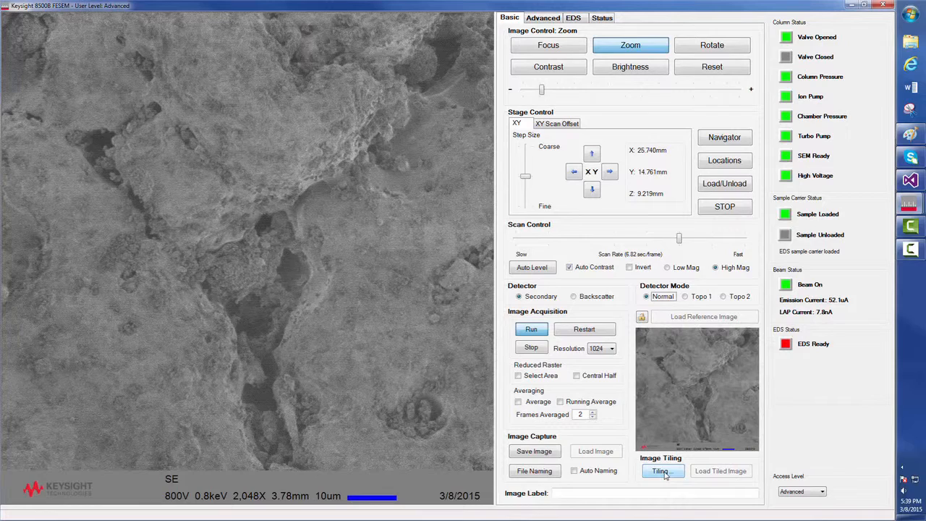
# Bring up Image Tiling with a 2×2 grid at 15% overlap and its Set Auto Naming dialog.
pyautogui.click(660, 471)
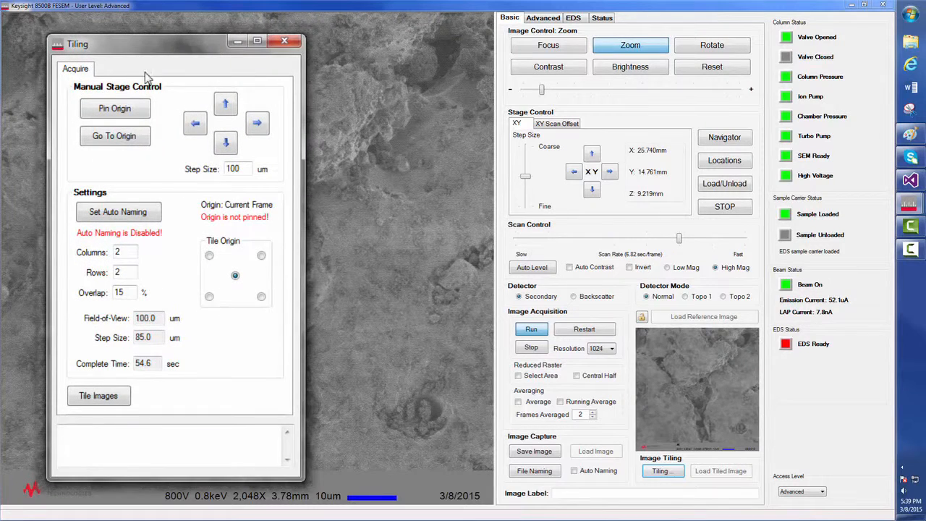
pyautogui.moveTo(127, 266)
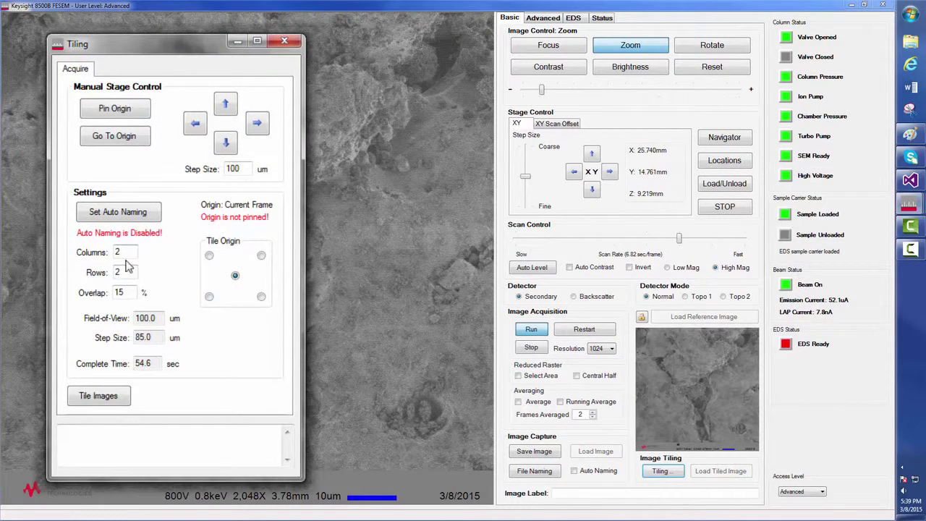
pyautogui.moveTo(148, 352)
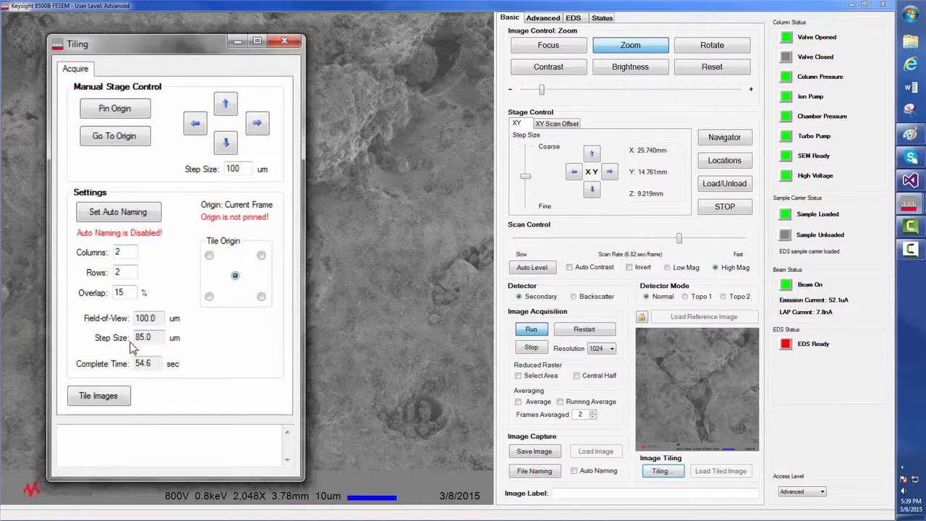
pyautogui.moveTo(208, 375)
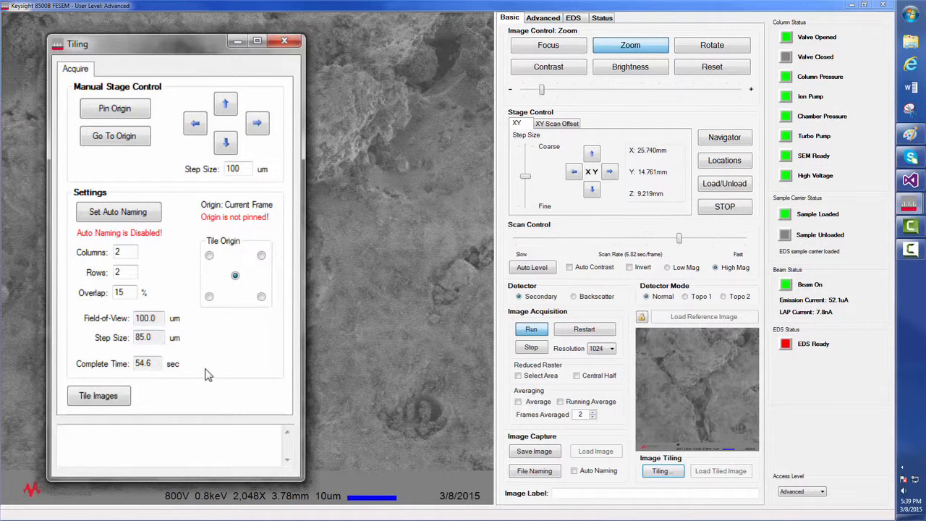
pyautogui.click(119, 211)
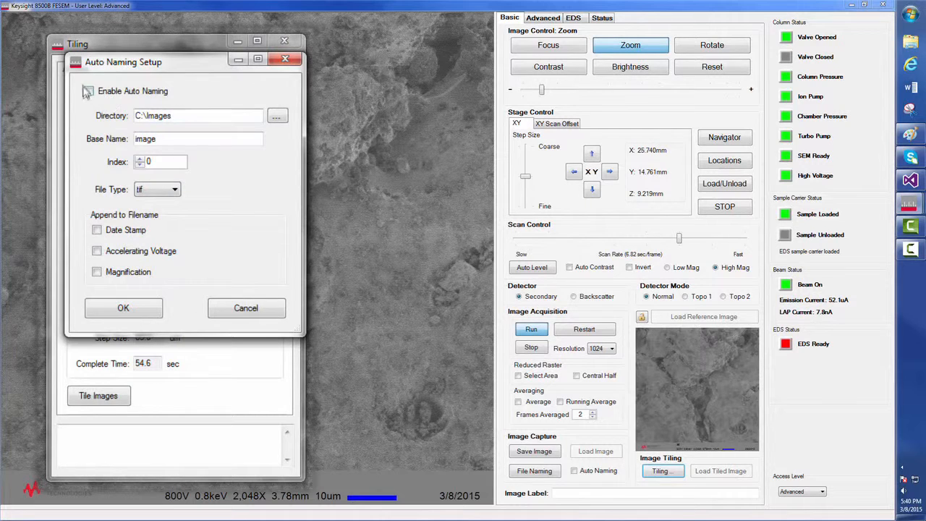
# Enable auto naming with date stamp, voltage and magnification, then start Tile Images.
pyautogui.click(88, 89)
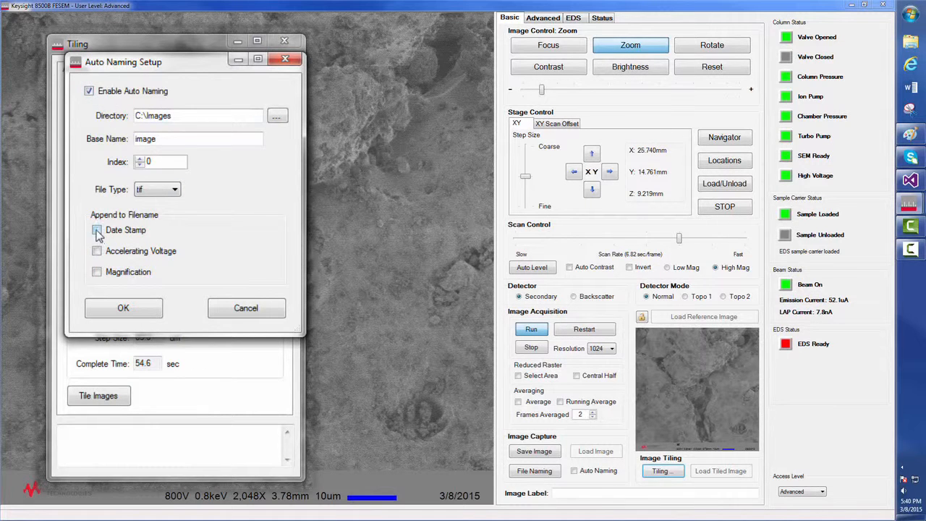
pyautogui.click(97, 229)
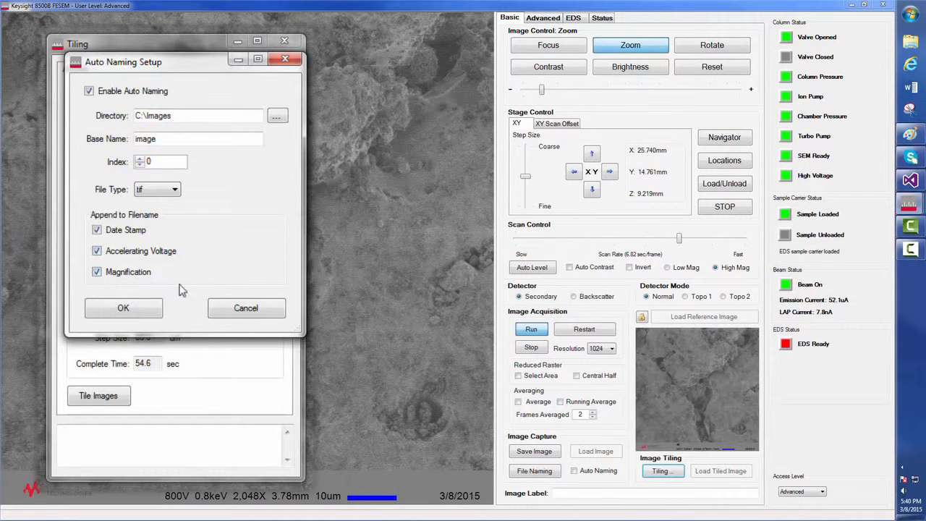
pyautogui.click(123, 307)
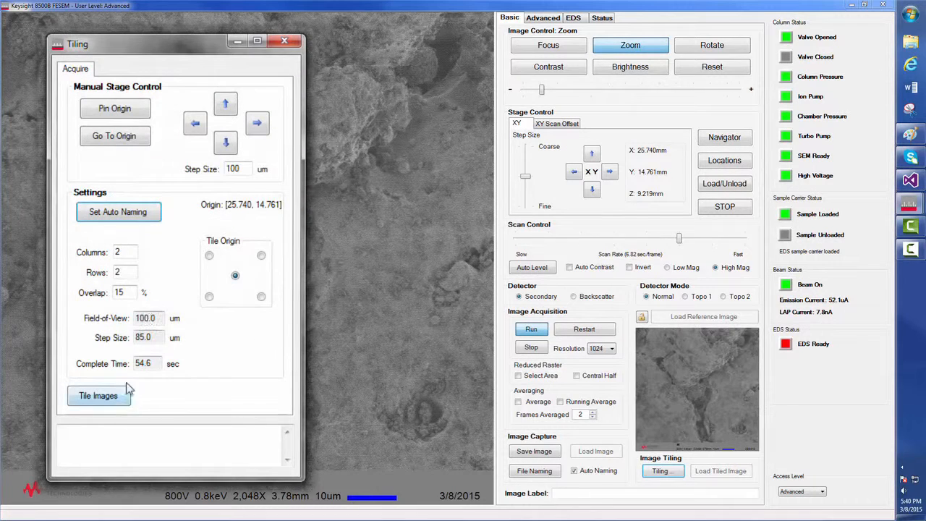
pyautogui.click(99, 395)
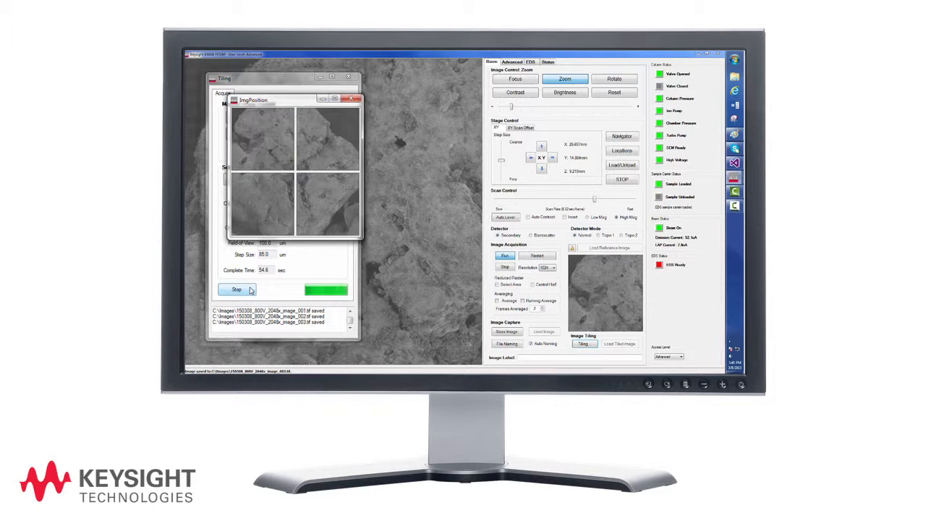
# Let the 2×2 tiling run to completion so all four auto-named tiles are saved.
pyautogui.click(356, 98)
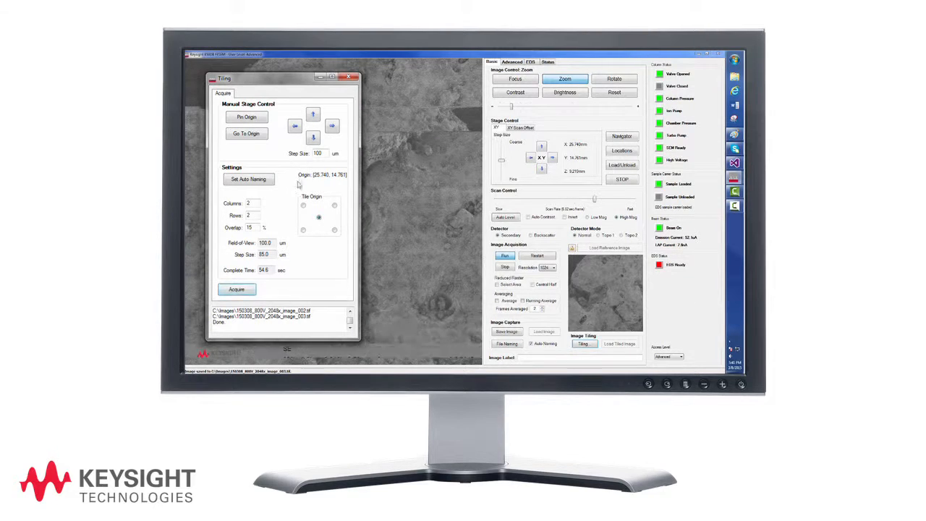